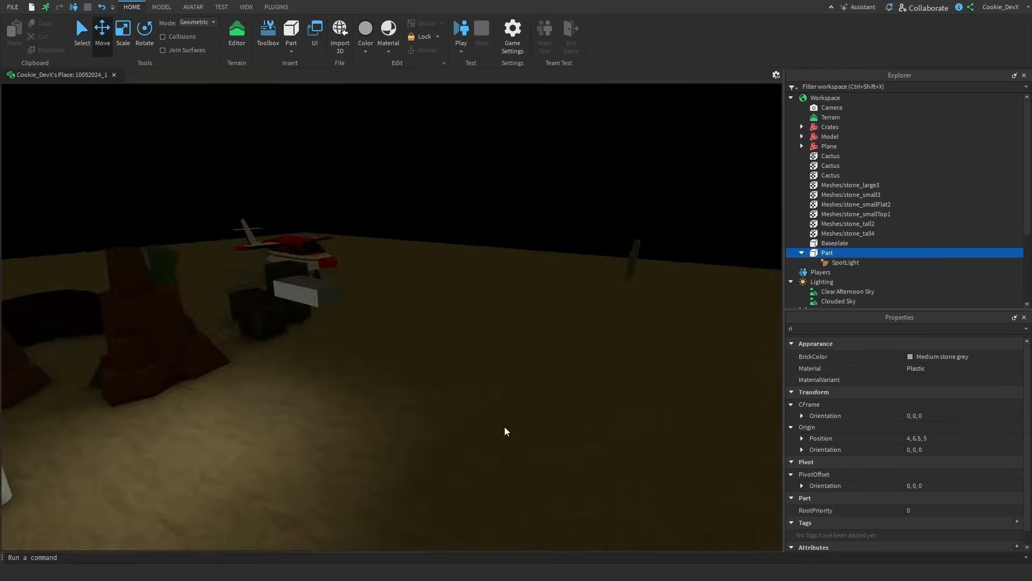
Step: Insert a lit lamppost, a UFO alien model and numbered Spots parts into the desert map
left_click(268, 32)
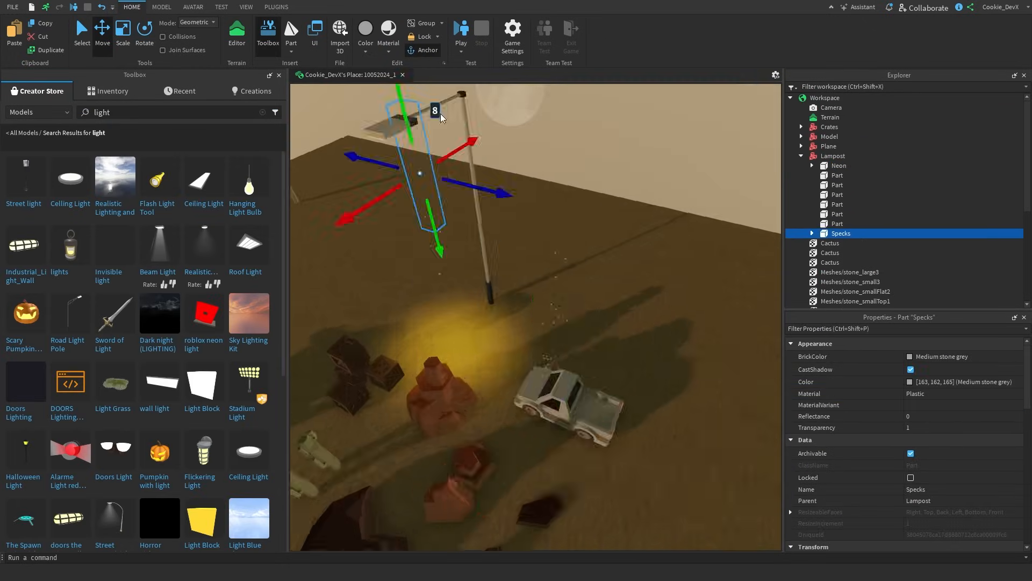
left_click(160, 7)
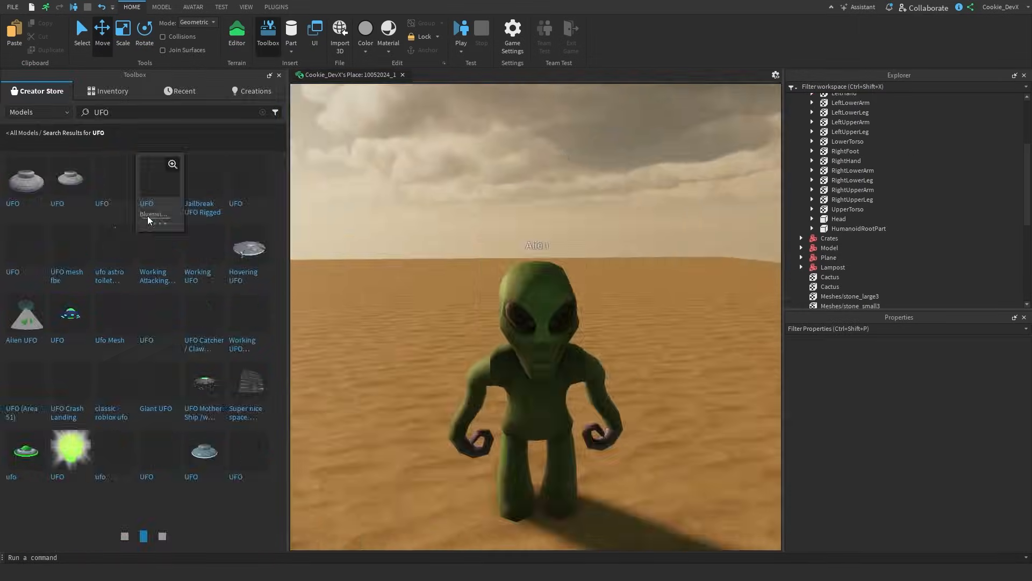
left_click(193, 6)
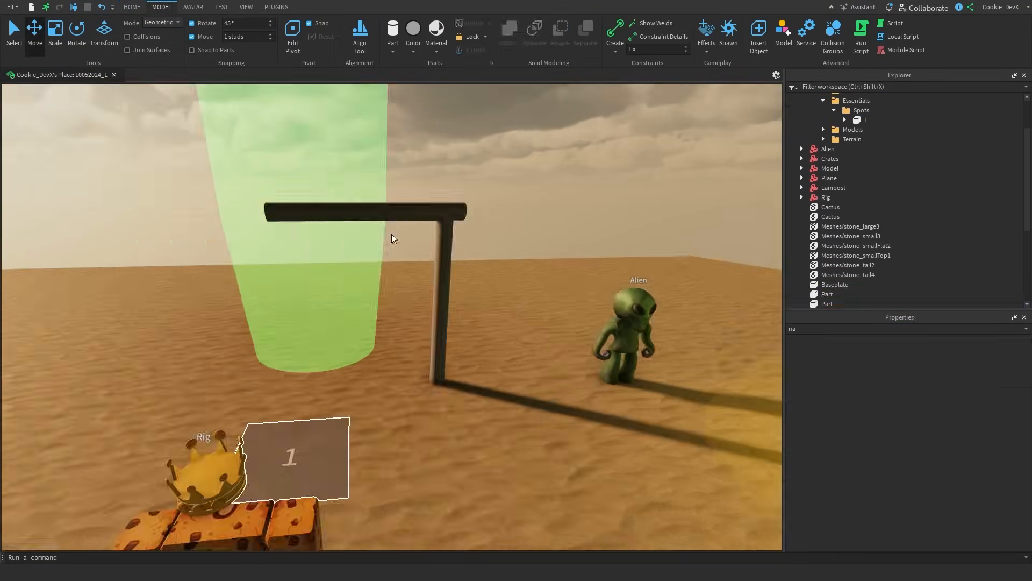
left_click(276, 7)
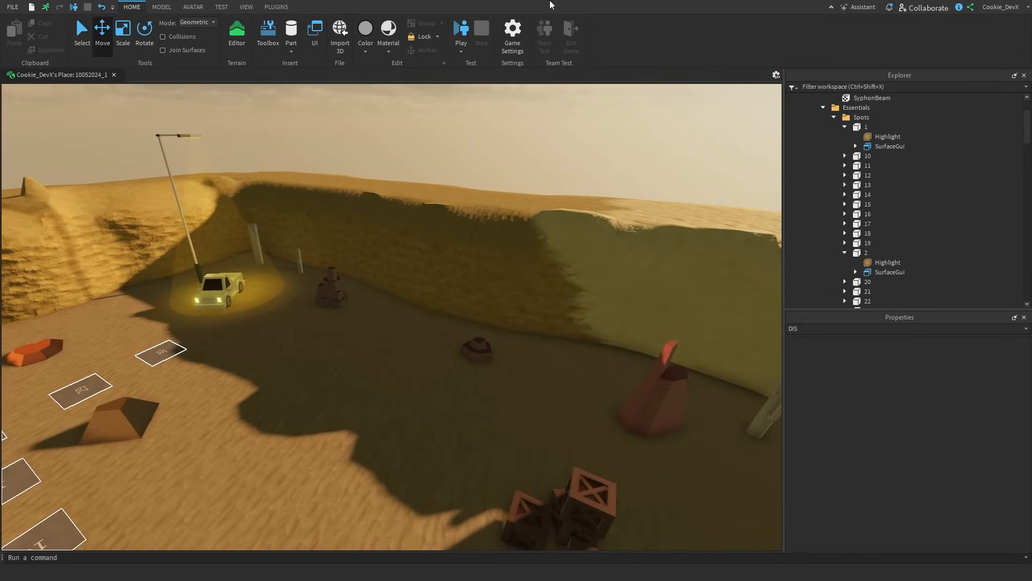
Step: Run a Play test of the desert line game from the Home tab
left_click(461, 31)
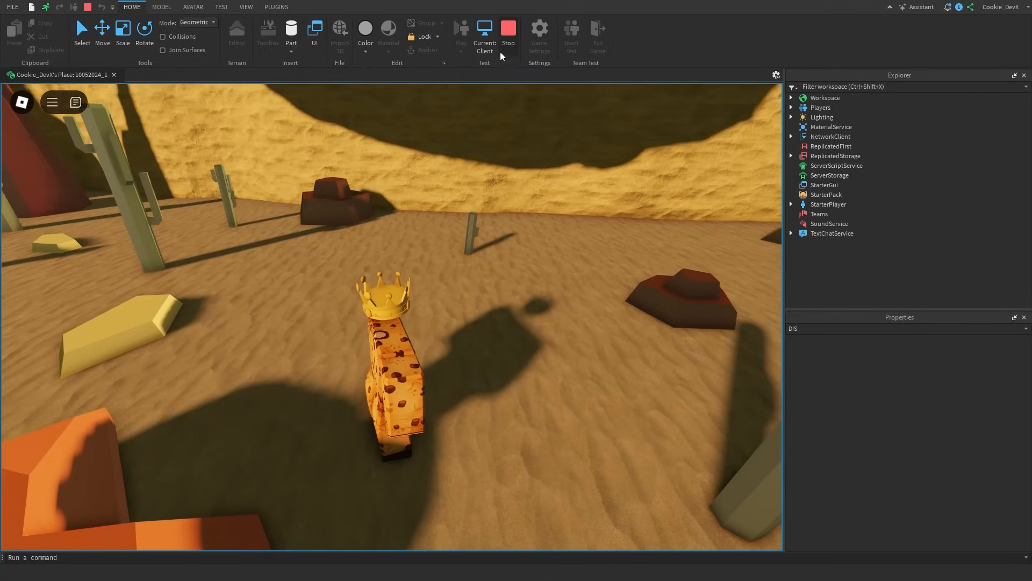
Step: Create SkipUI with $10 and R$8 buttons and a three-option TrollingUI menu
left_click(302, 6)
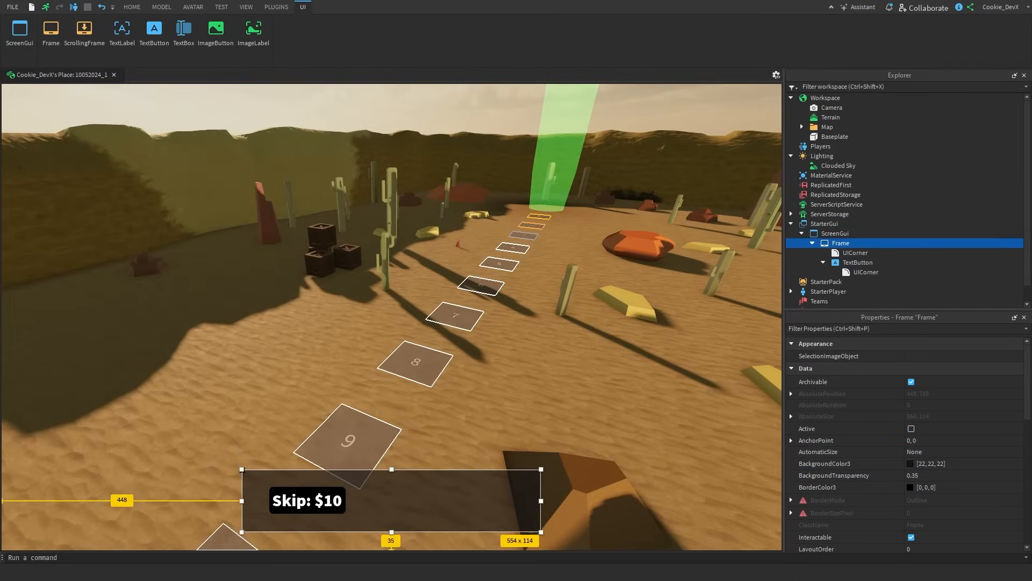
left_click(858, 262)
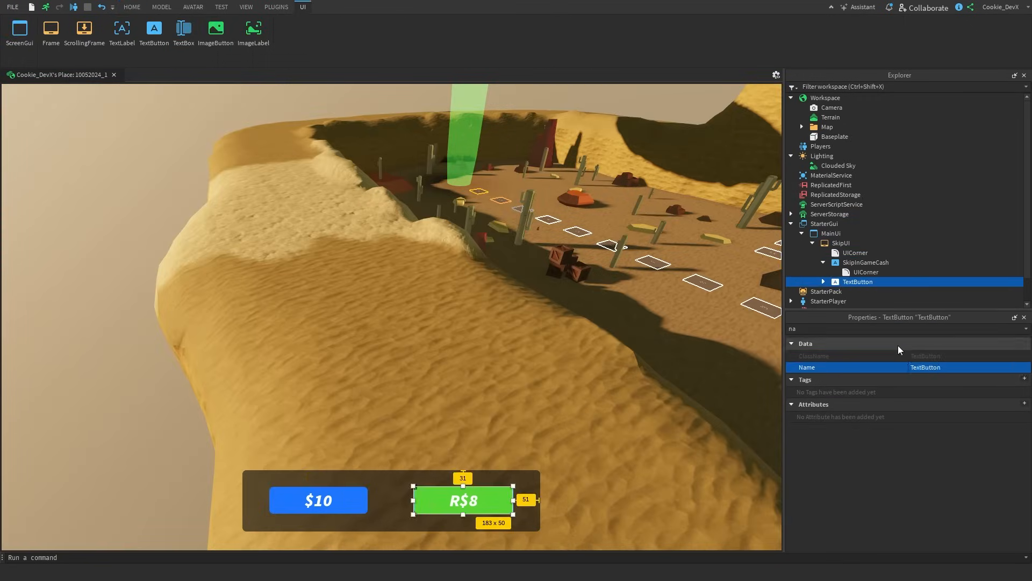
left_click(132, 6)
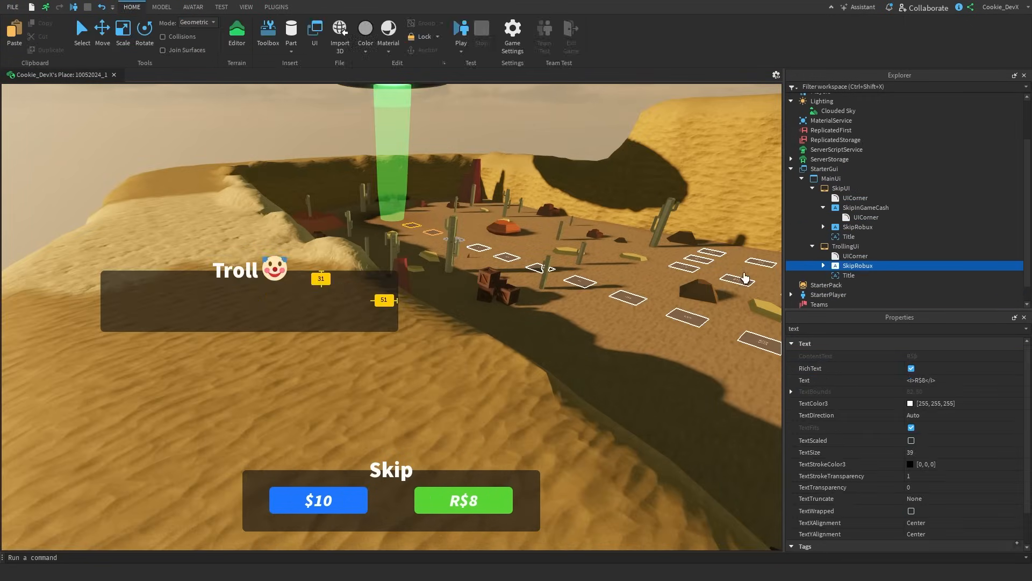
left_click(302, 7)
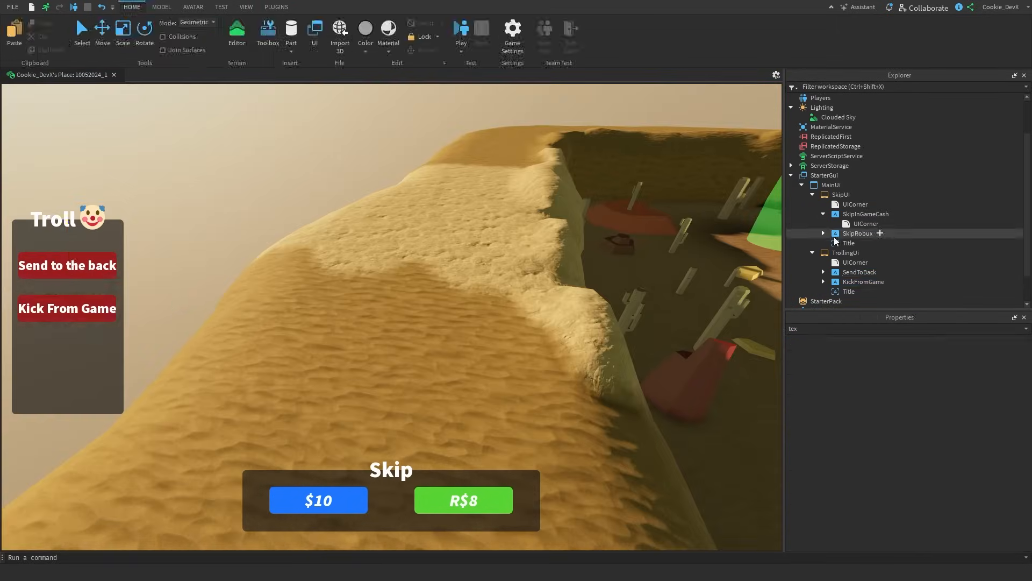
left_click(303, 7)
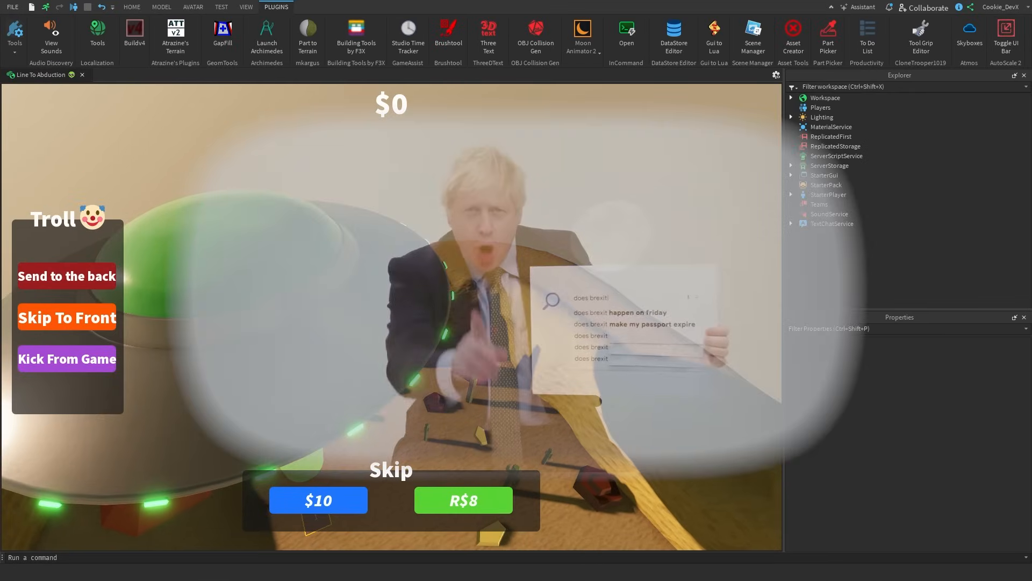
Step: Close Line To Abduction, open Line To Space, and open the endingCutScene and playerJoiner scripts
left_click(831, 136)
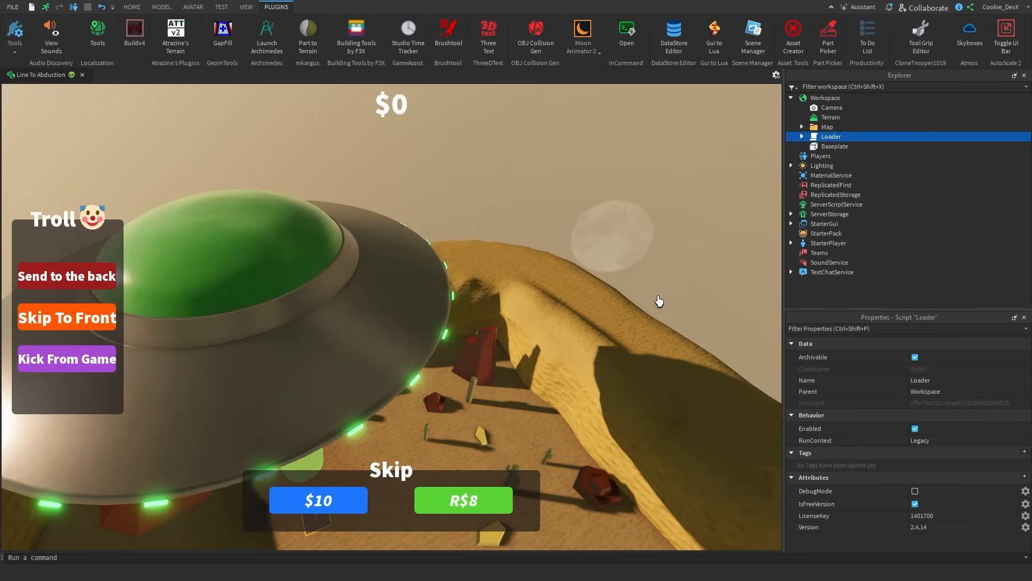
left_click(131, 7)
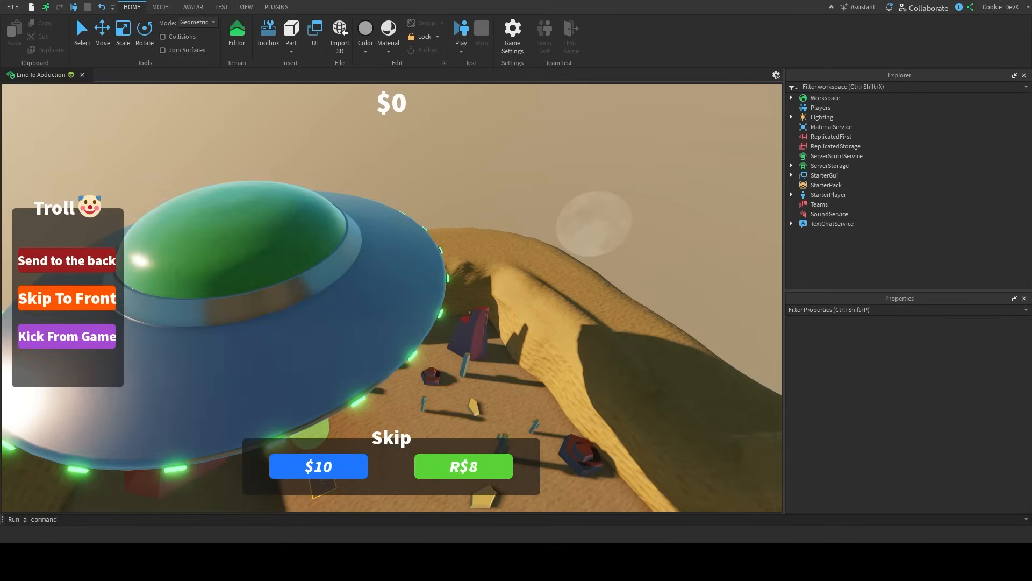
left_click(276, 7)
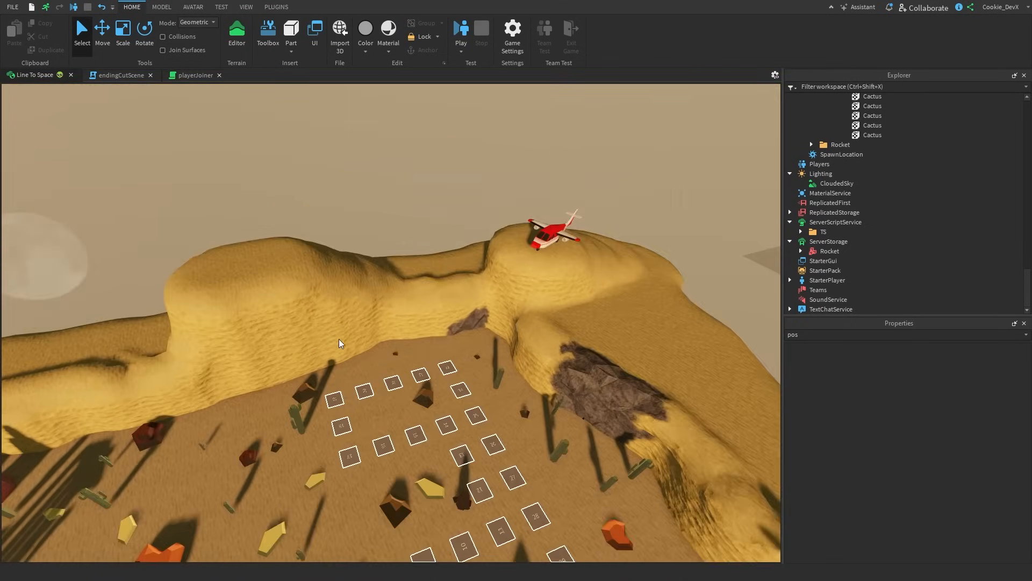
Step: Start a playtest and test-buy Skip To Front twice, dismissing each success message
left_click(220, 6)
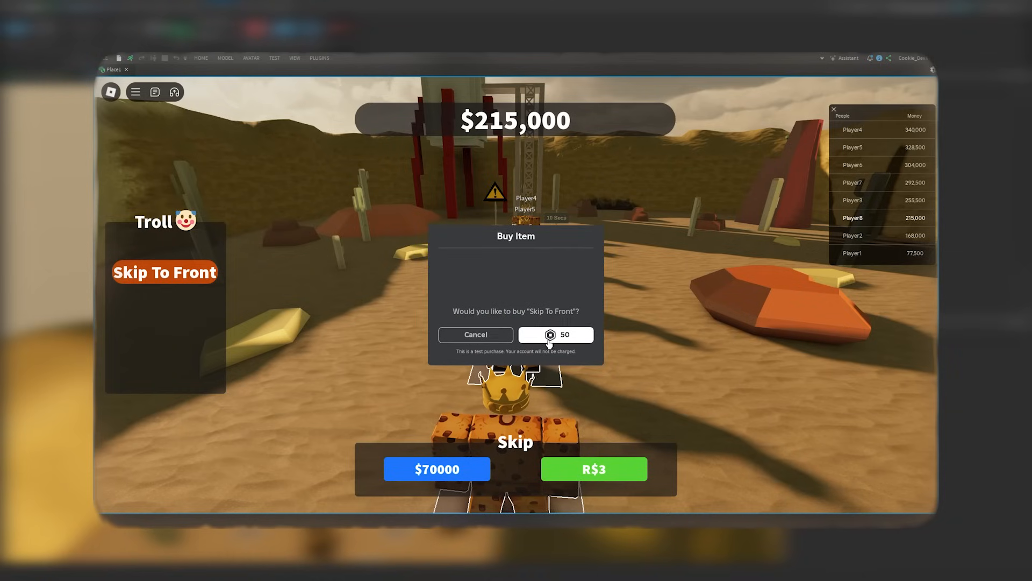
left_click(555, 335)
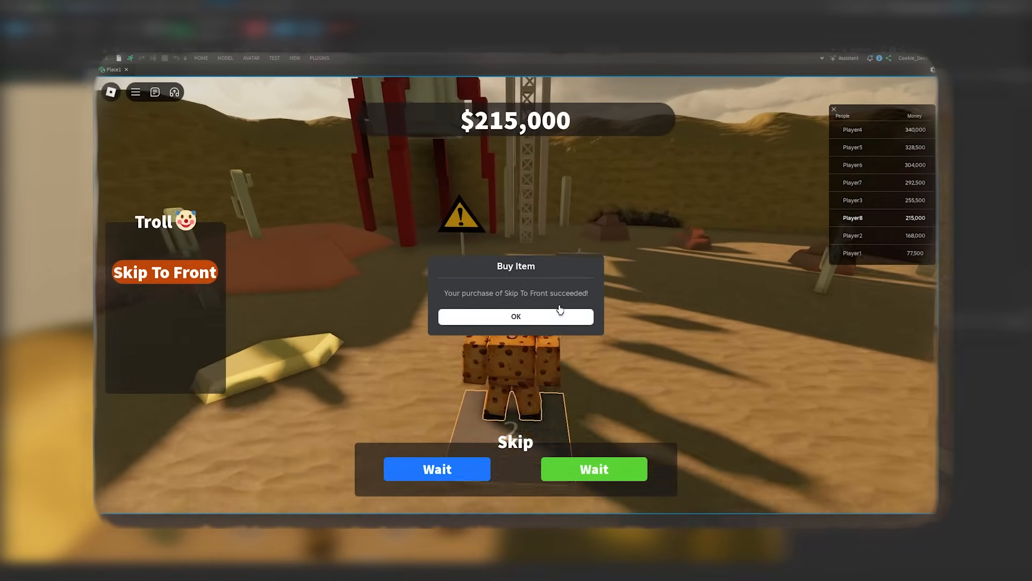
left_click(516, 316)
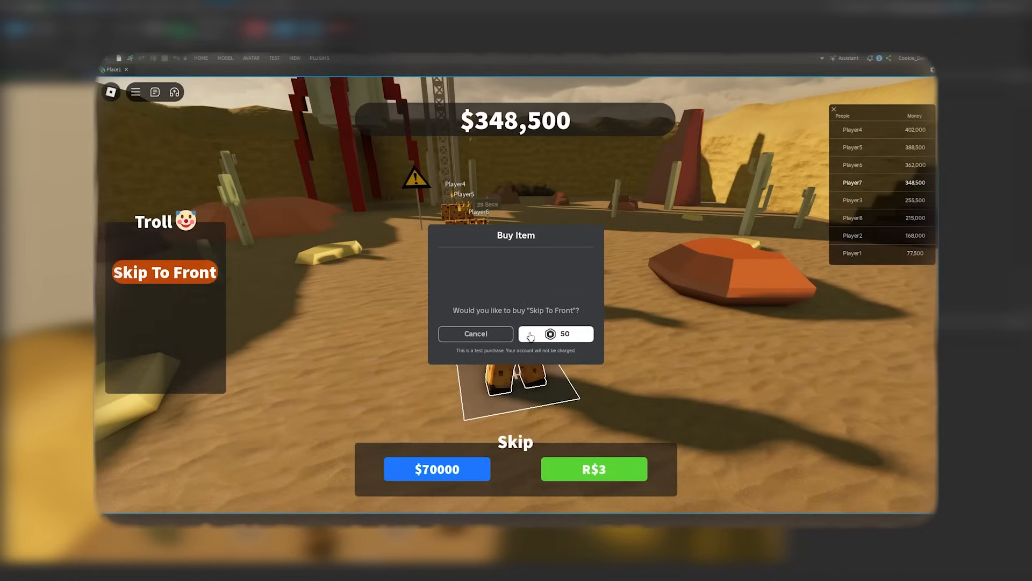
left_click(555, 333)
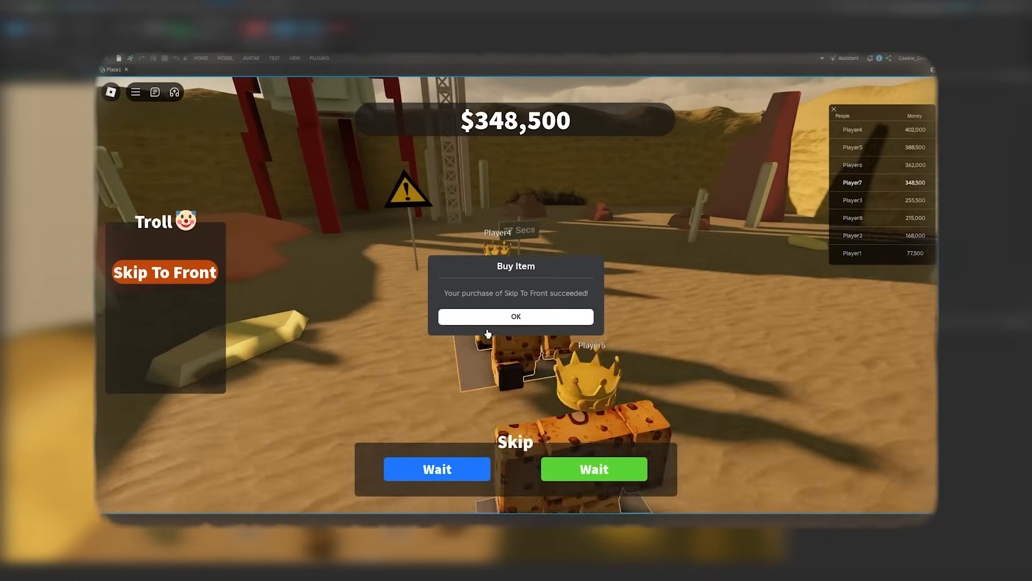
left_click(516, 317)
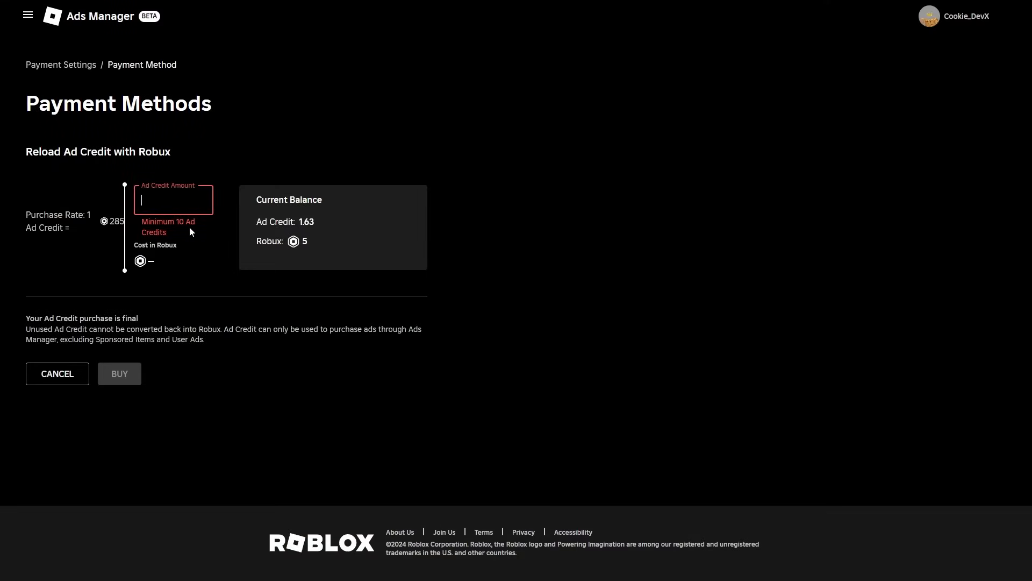
mouse_move(306, 239)
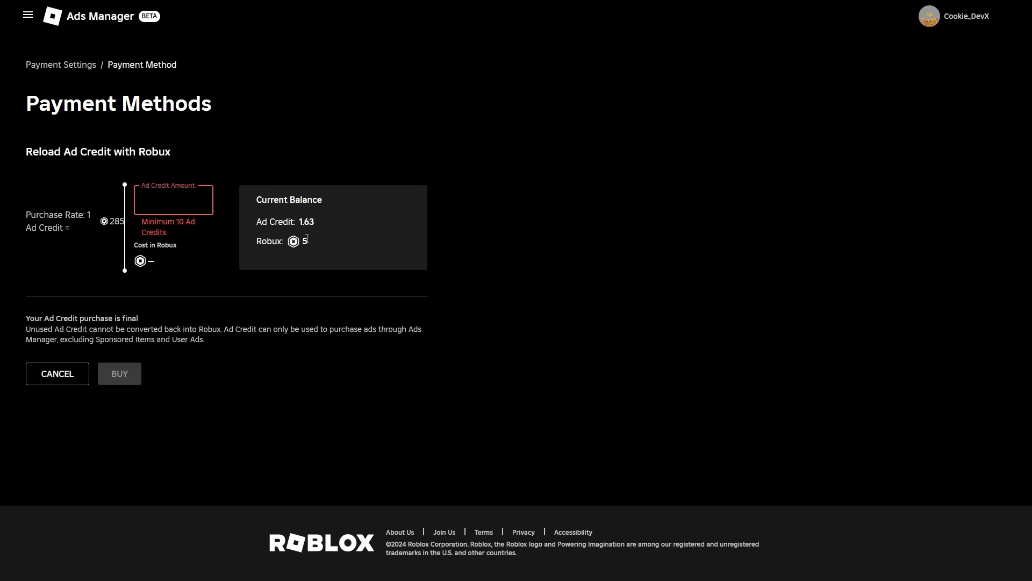
Step: Enter 15 as the Ad Credit amount and buy it with Robux
type("15")
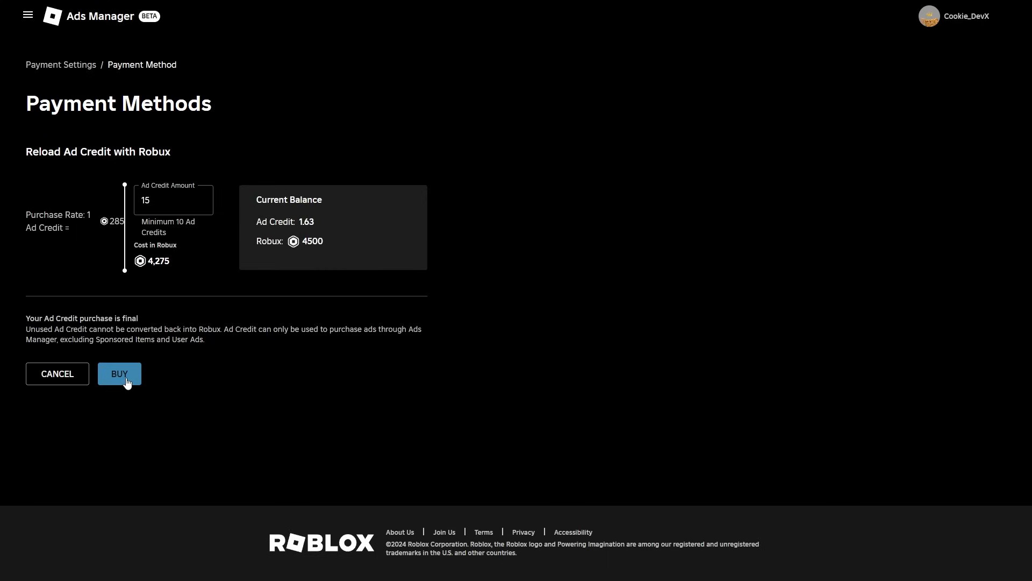
left_click(119, 373)
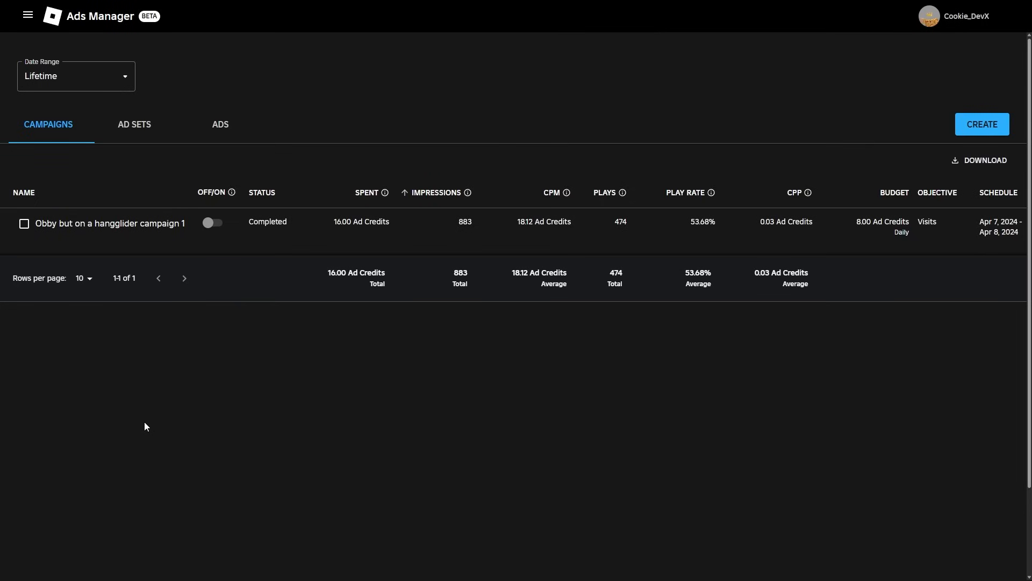
Step: Start a new campaign with the Visits objective and a daily budget
left_click(981, 124)
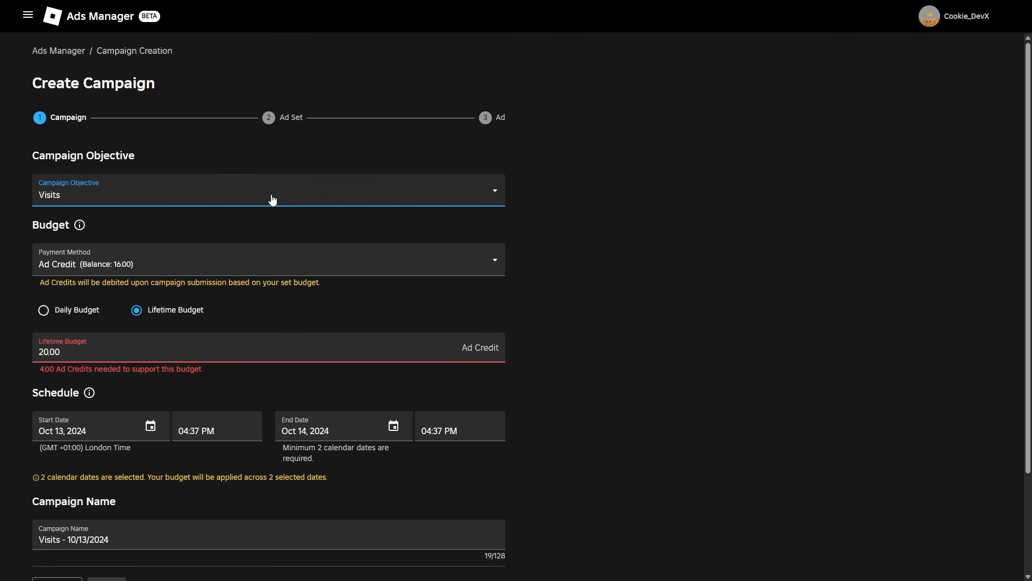
left_click(268, 191)
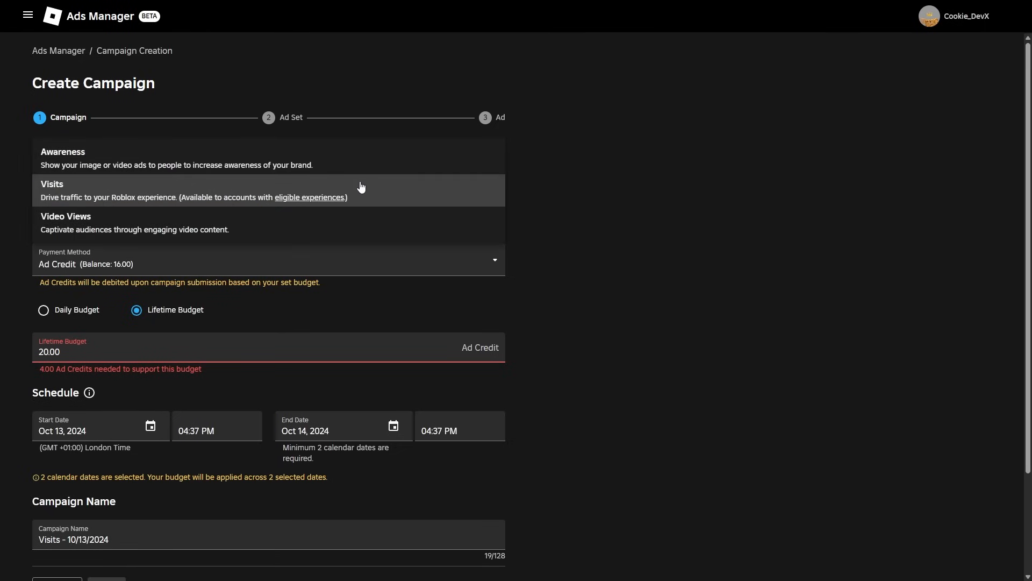
mouse_move(255, 234)
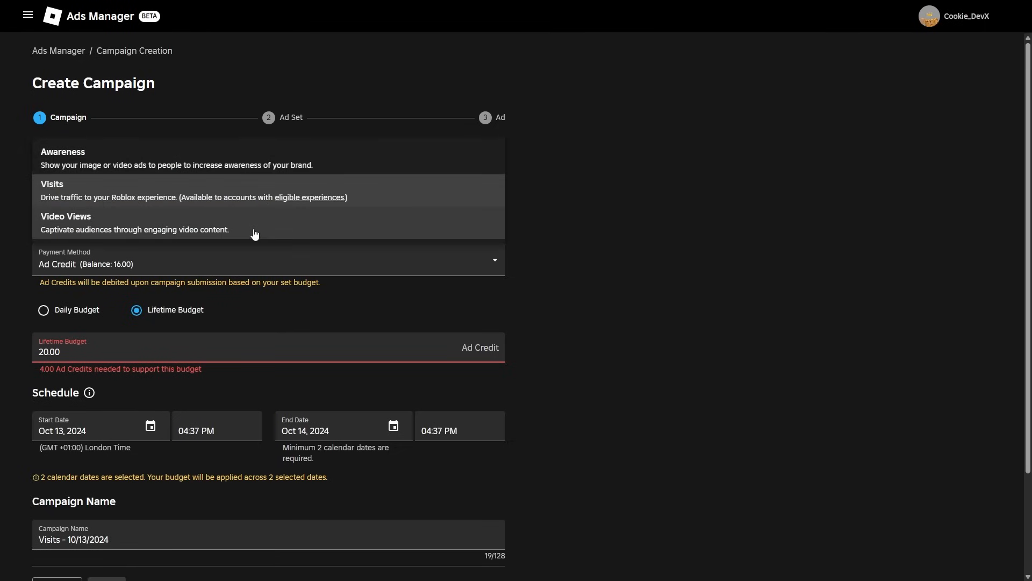
left_click(52, 184)
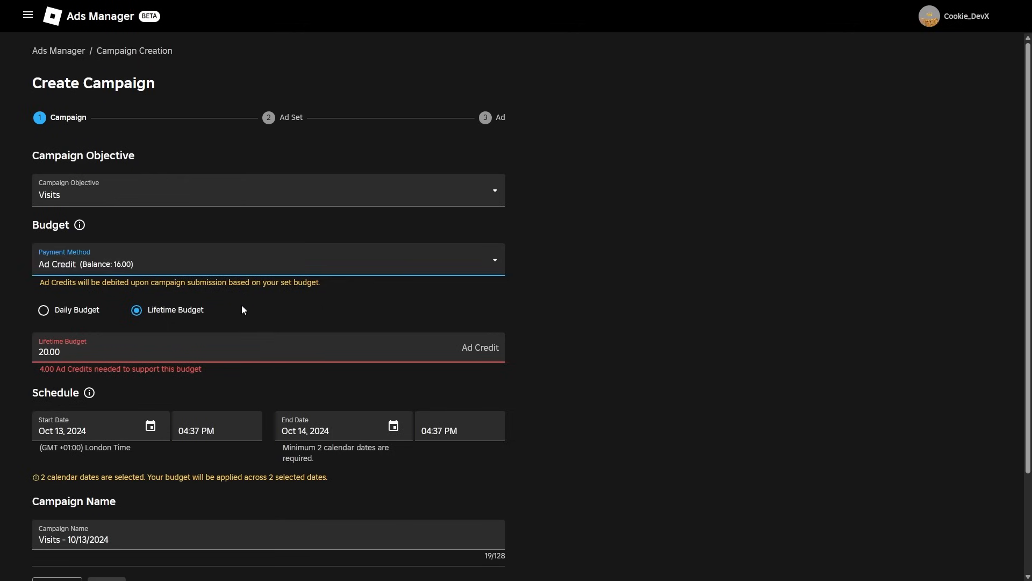
mouse_move(71, 318)
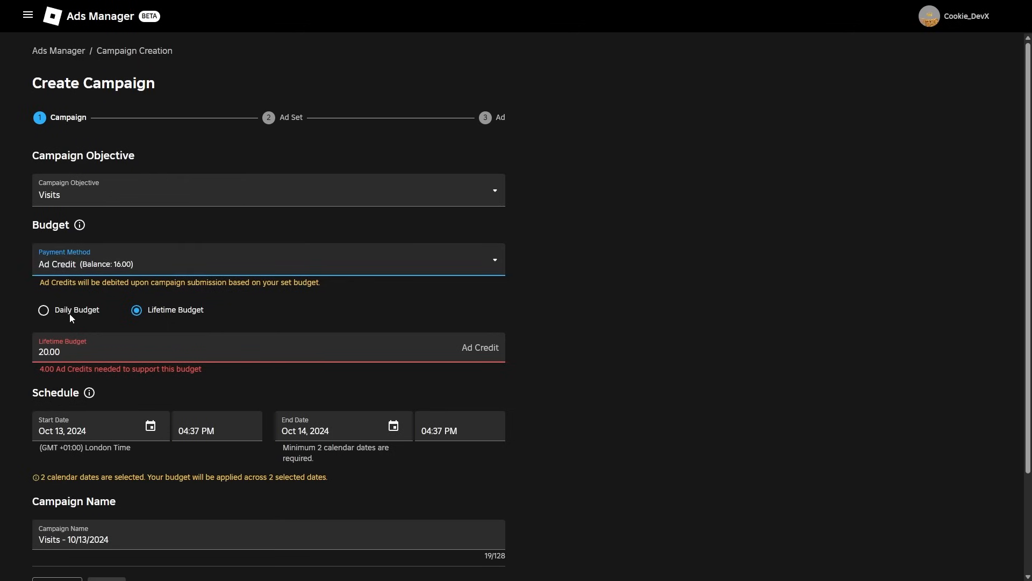
left_click(44, 310)
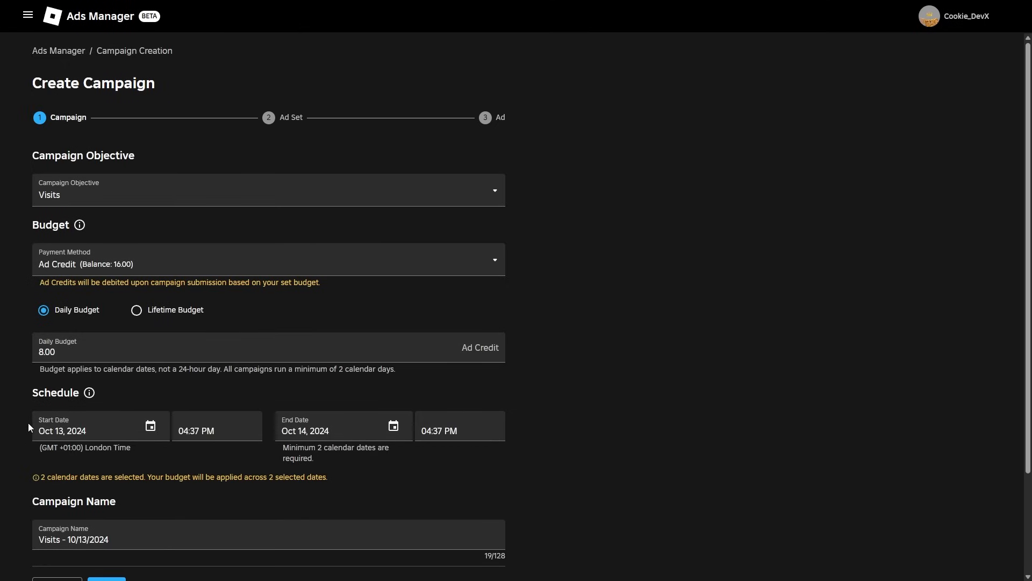
mouse_move(130, 448)
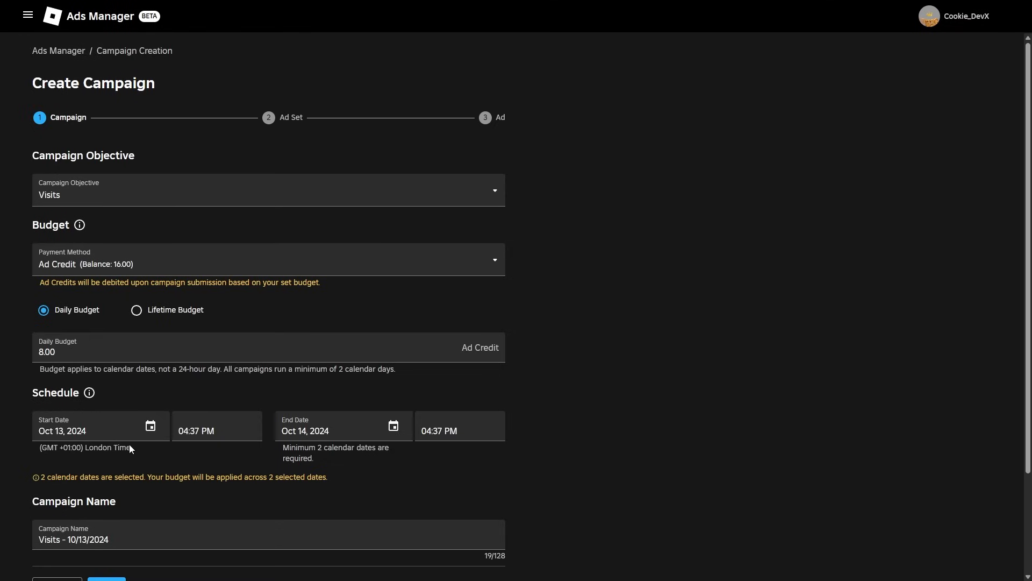
mouse_move(372, 391)
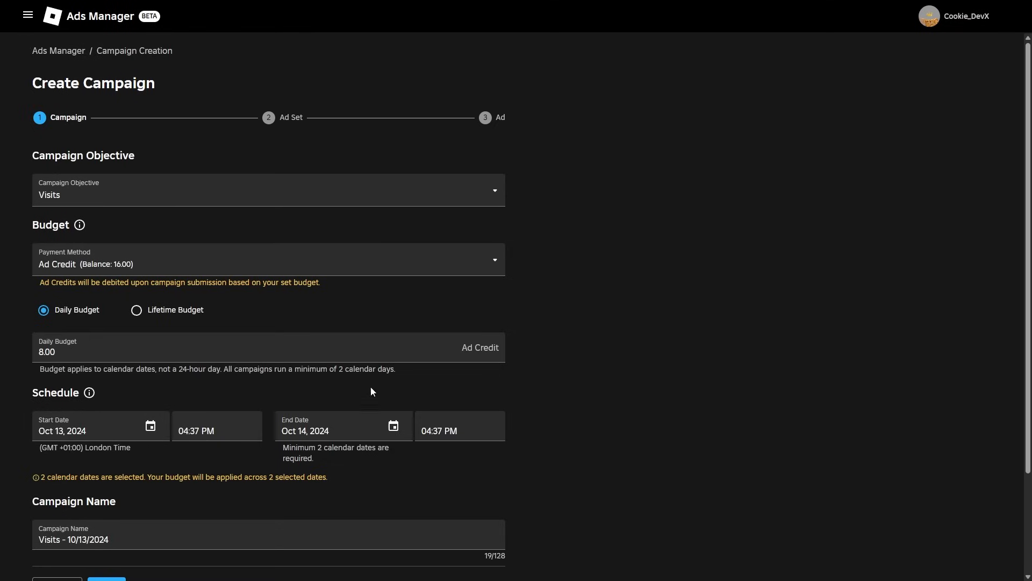
mouse_move(373, 443)
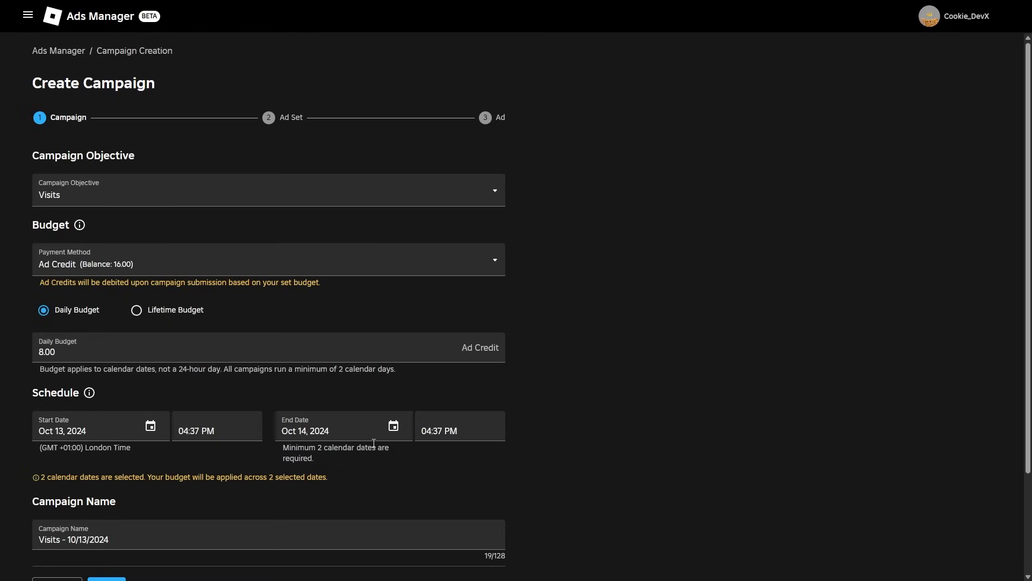
Step: Name the campaign 'Advertisement For space game' and continue to the ad set step
scroll("down", 3)
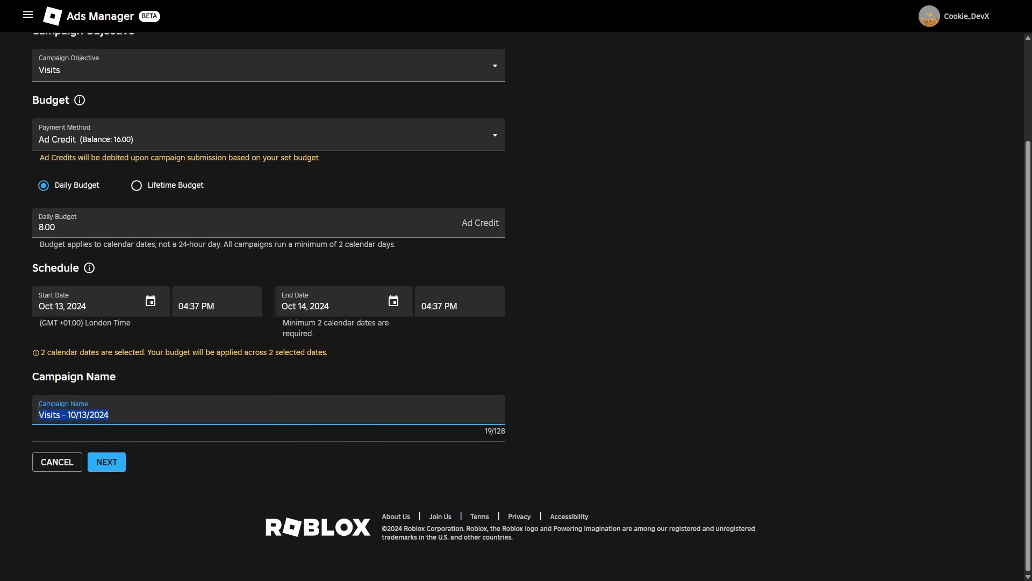
type("A")
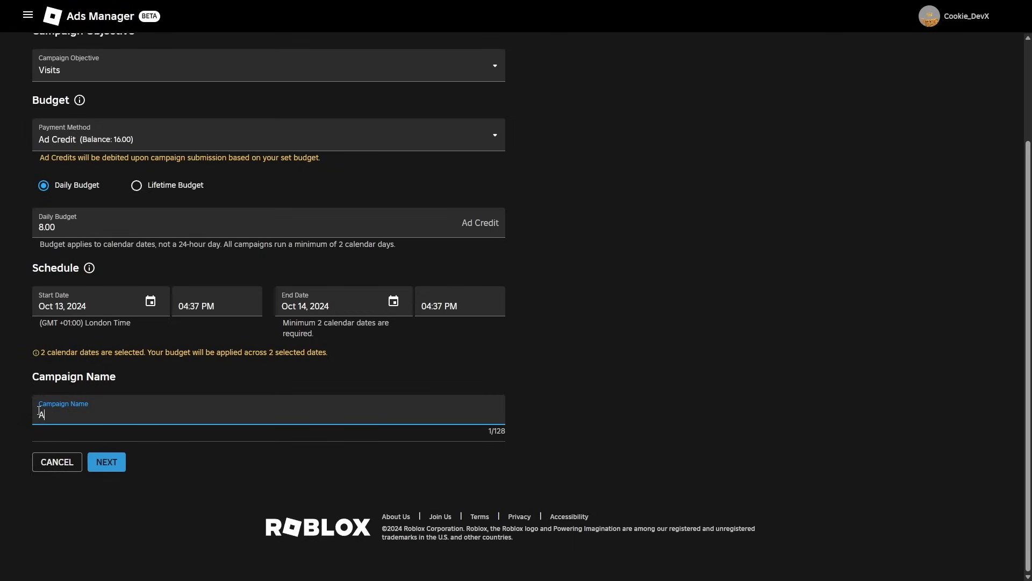
type("dvertisiment For space game")
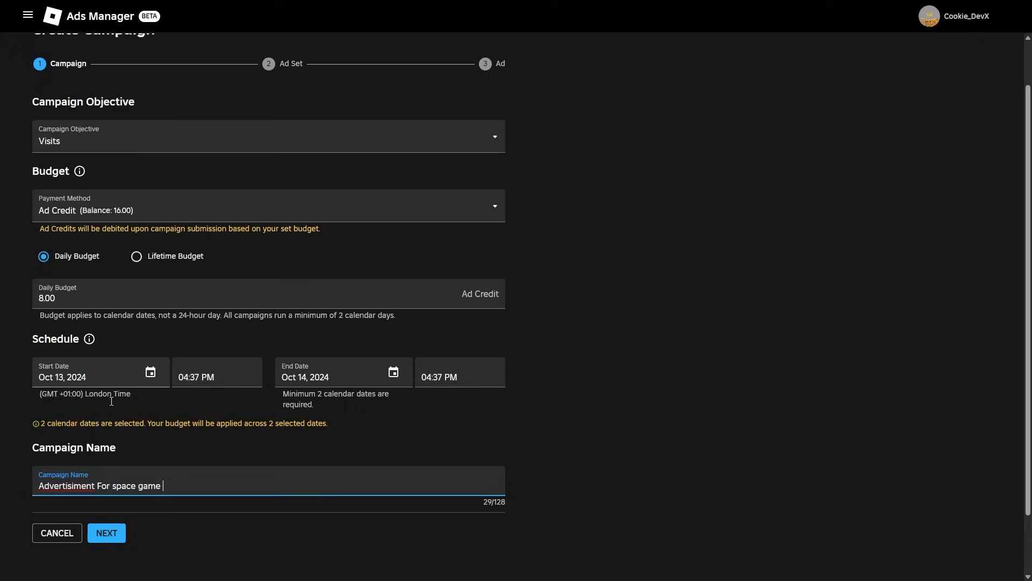
scroll("down", 3)
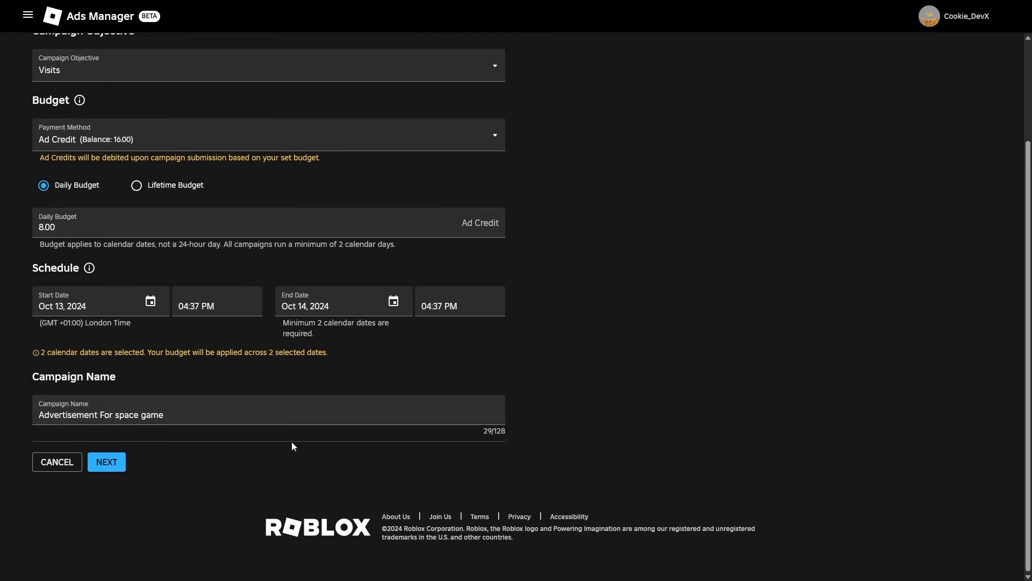
left_click(106, 462)
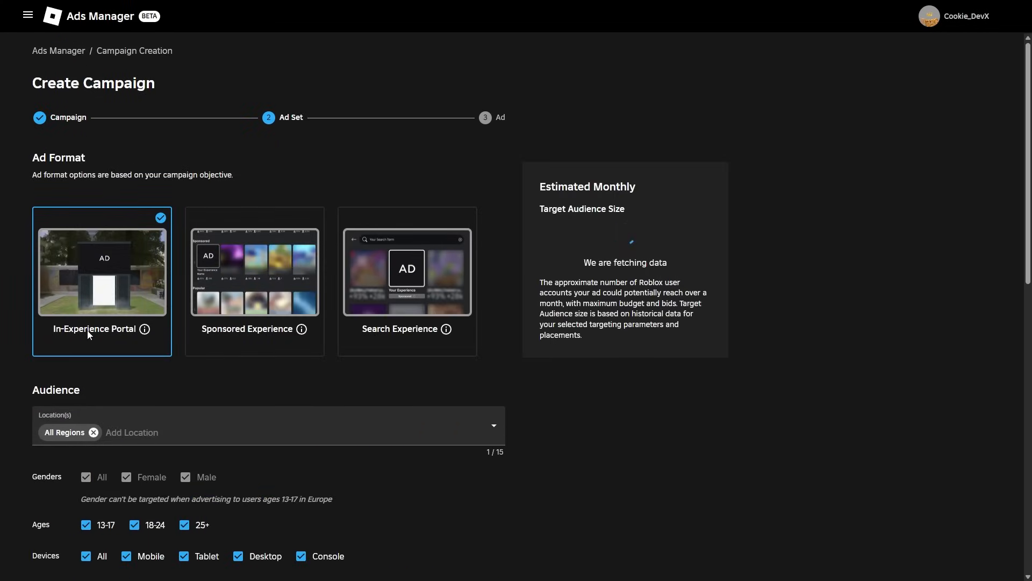
Step: Keep the Sponsored Experience ad format and restrict the audience to ages 13-17
left_click(254, 281)
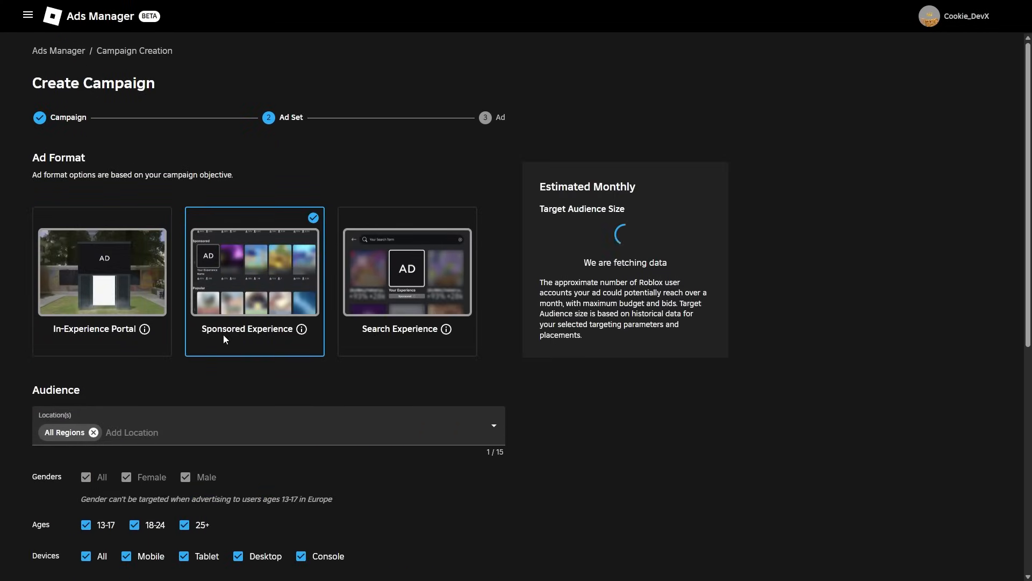
left_click(407, 282)
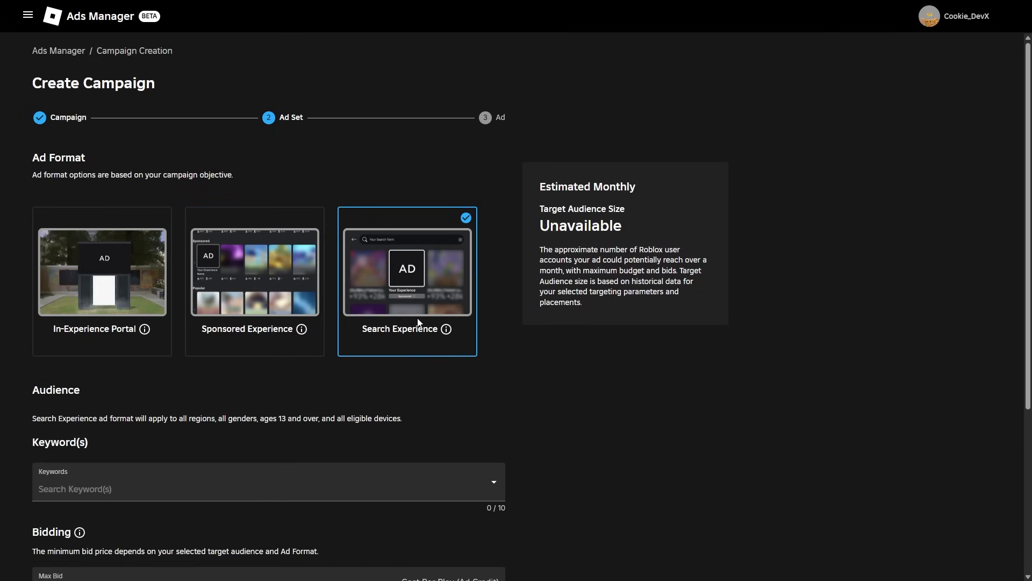
left_click(255, 272)
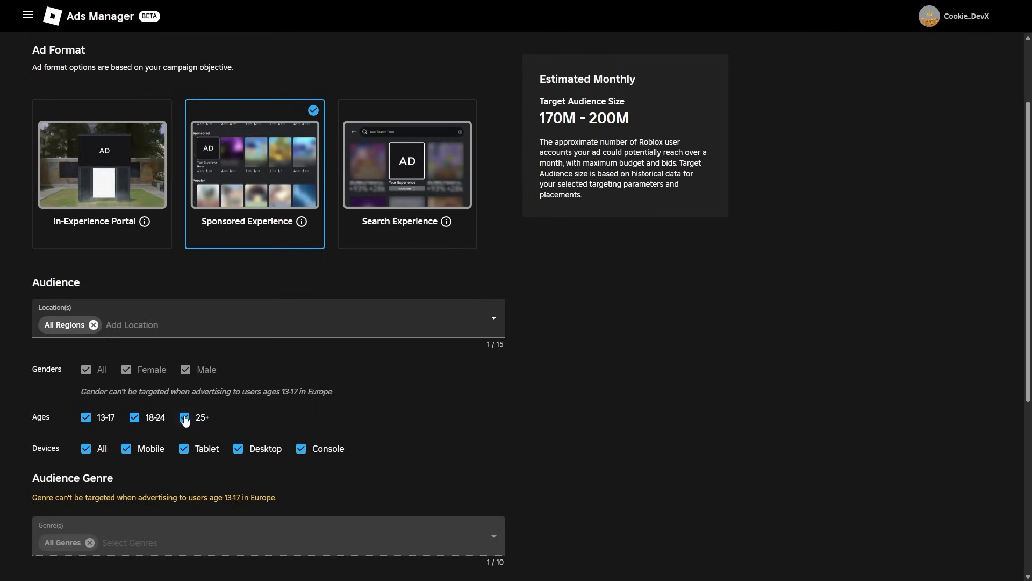
left_click(184, 417)
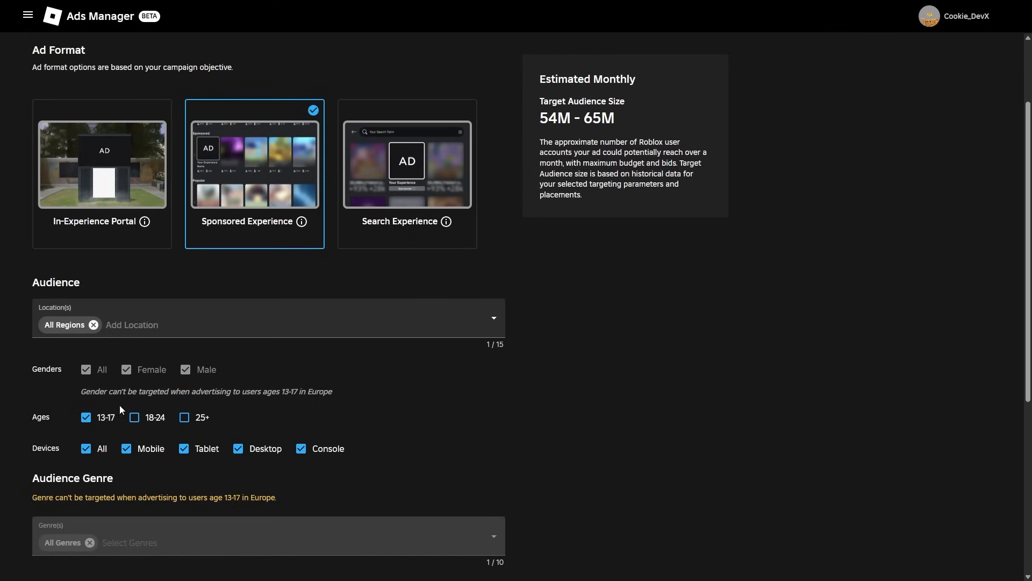
mouse_move(116, 426)
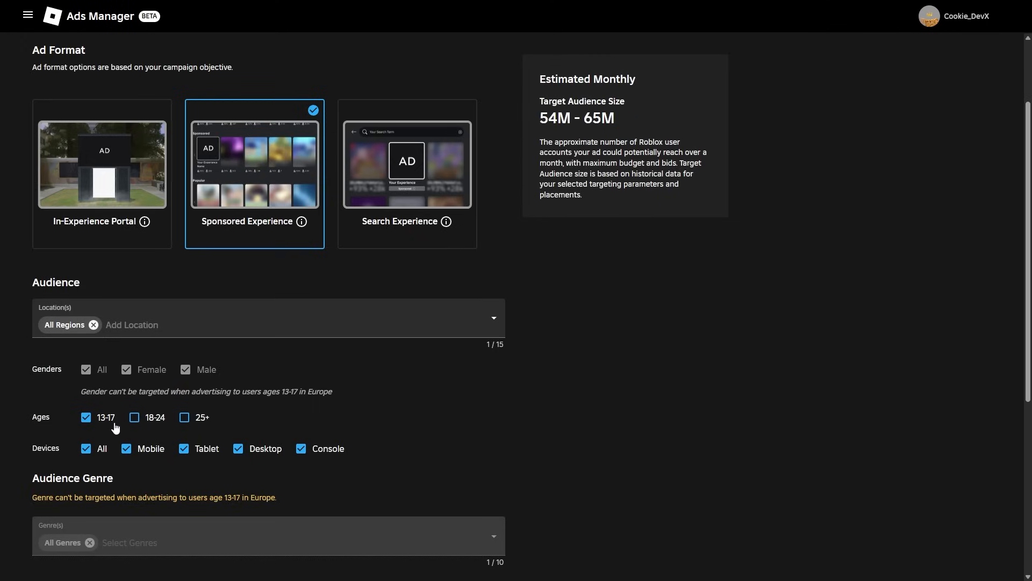
Step: Target only mobile and tablet devices, keeping the 0.05 max bid, and continue
scroll("down", 3)
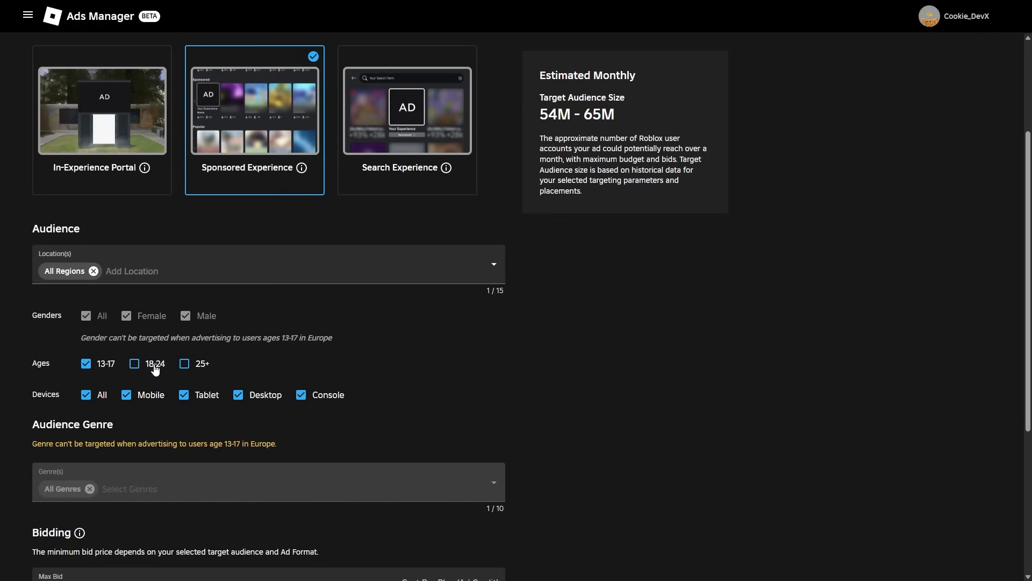
scroll("down", 3)
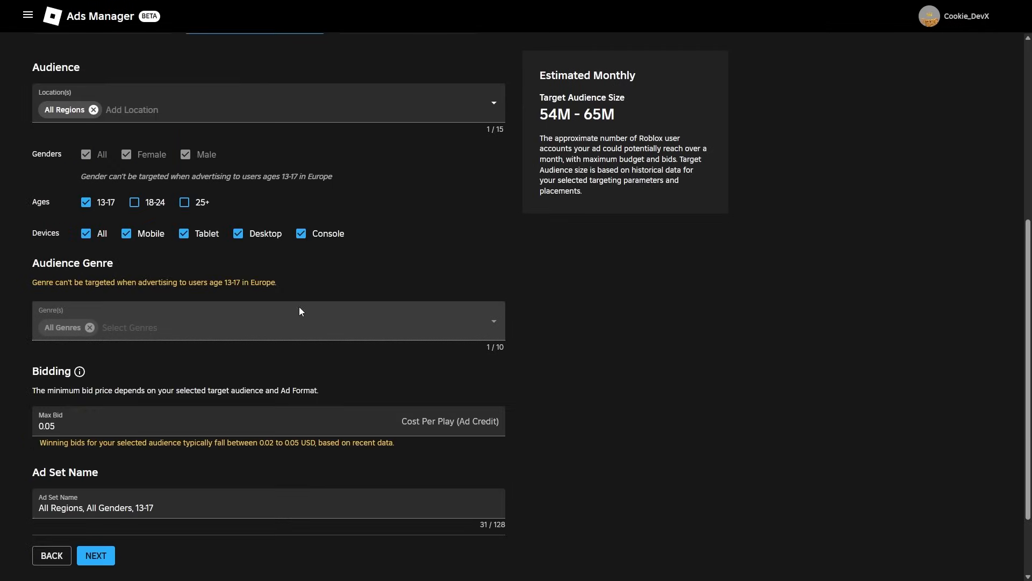
mouse_move(341, 290)
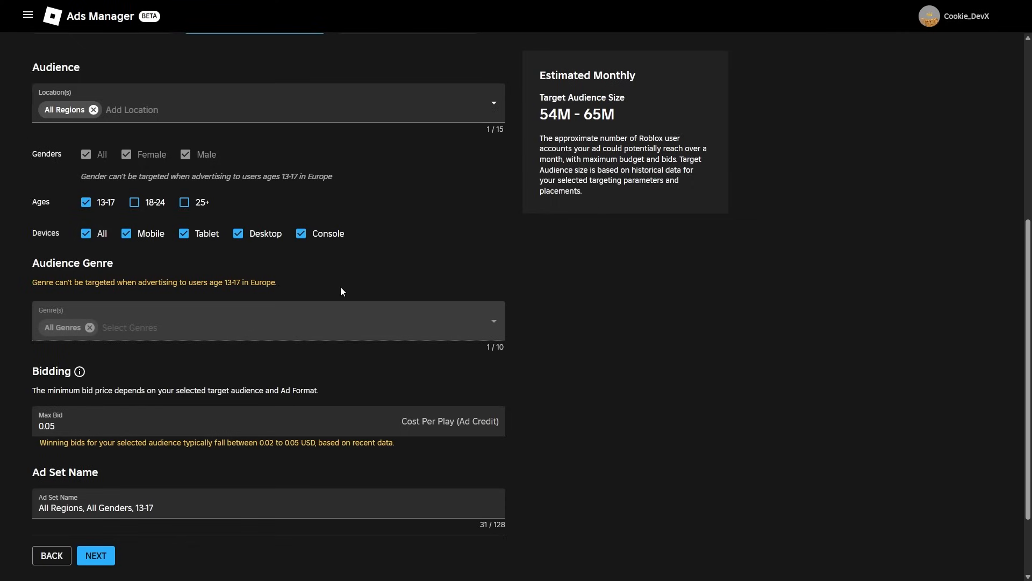
mouse_move(487, 282)
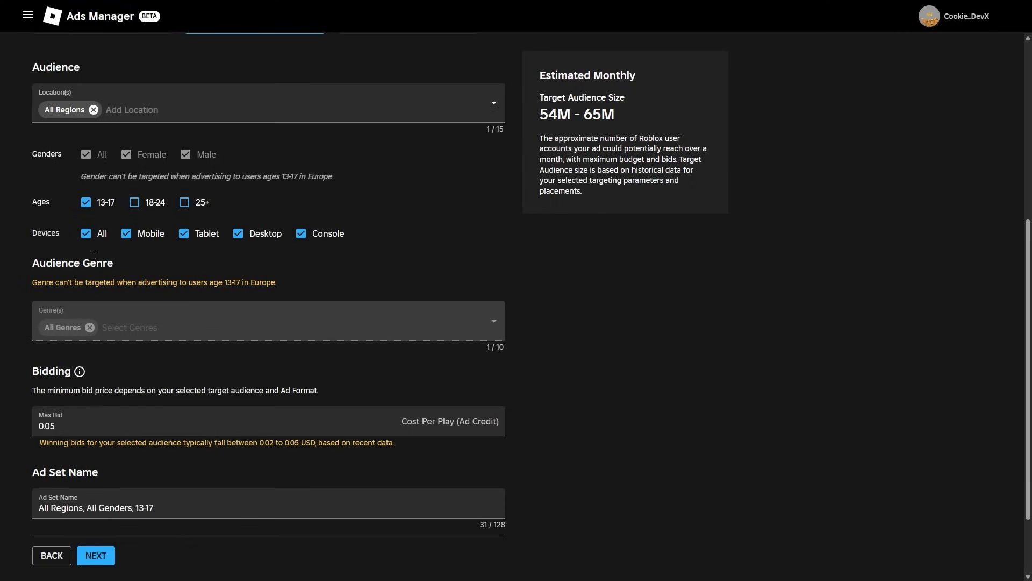
left_click(237, 233)
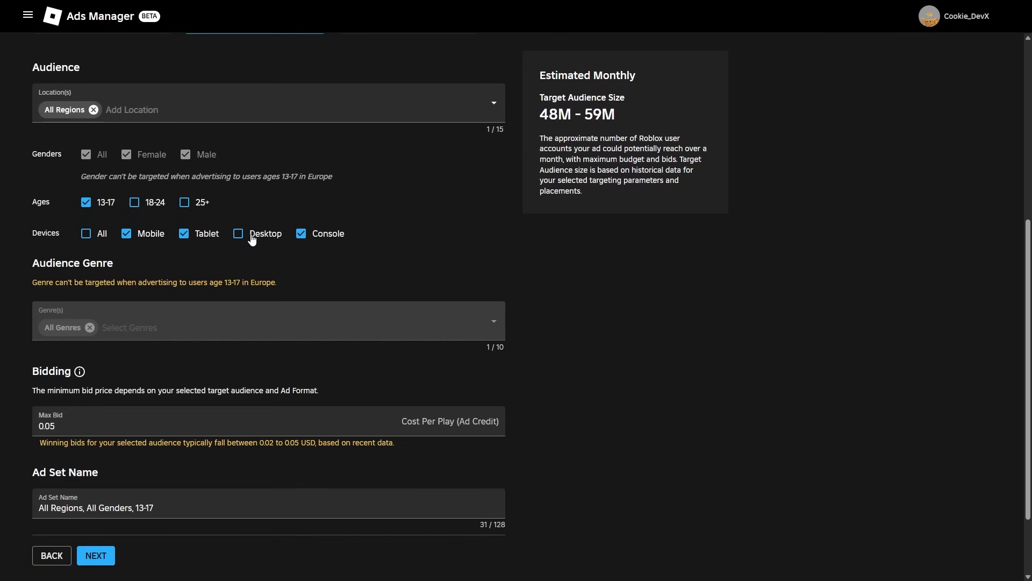
mouse_move(252, 239)
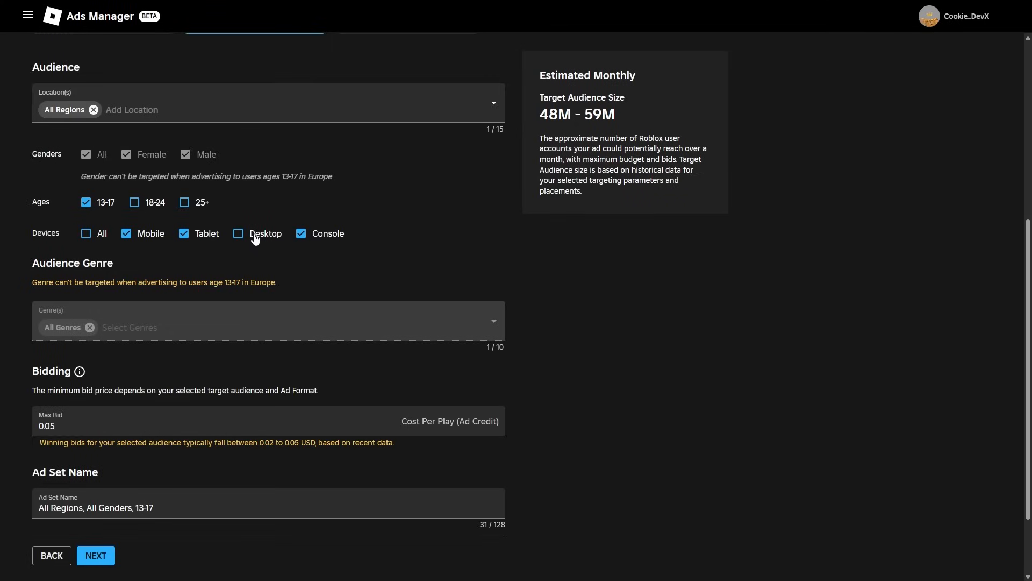
mouse_move(267, 237)
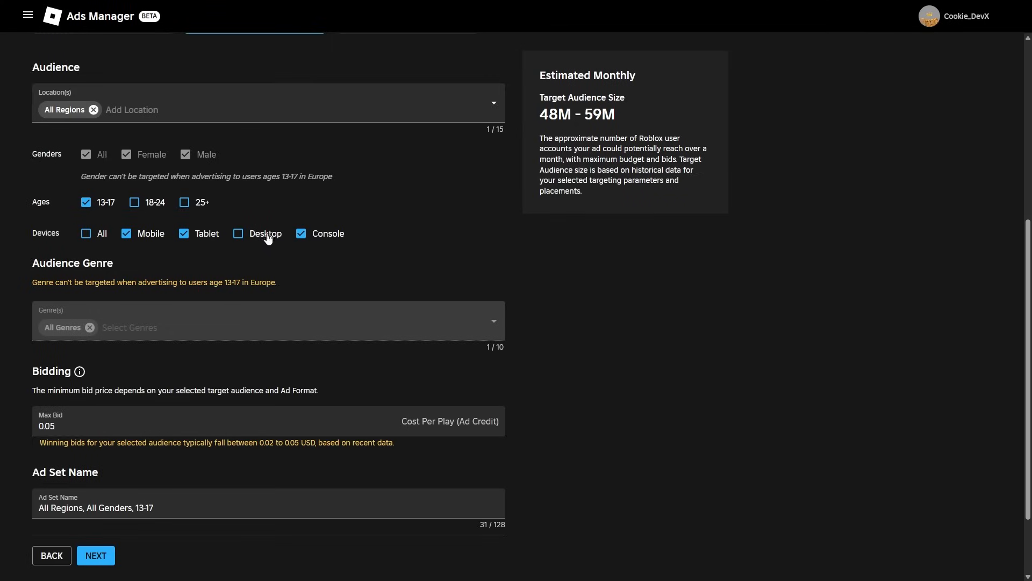
left_click(300, 234)
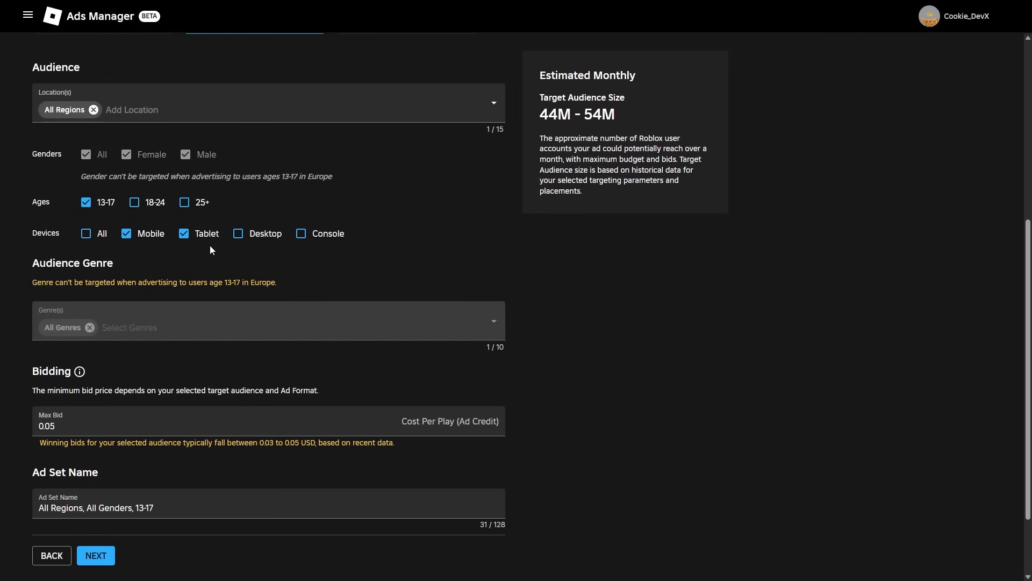
mouse_move(173, 246)
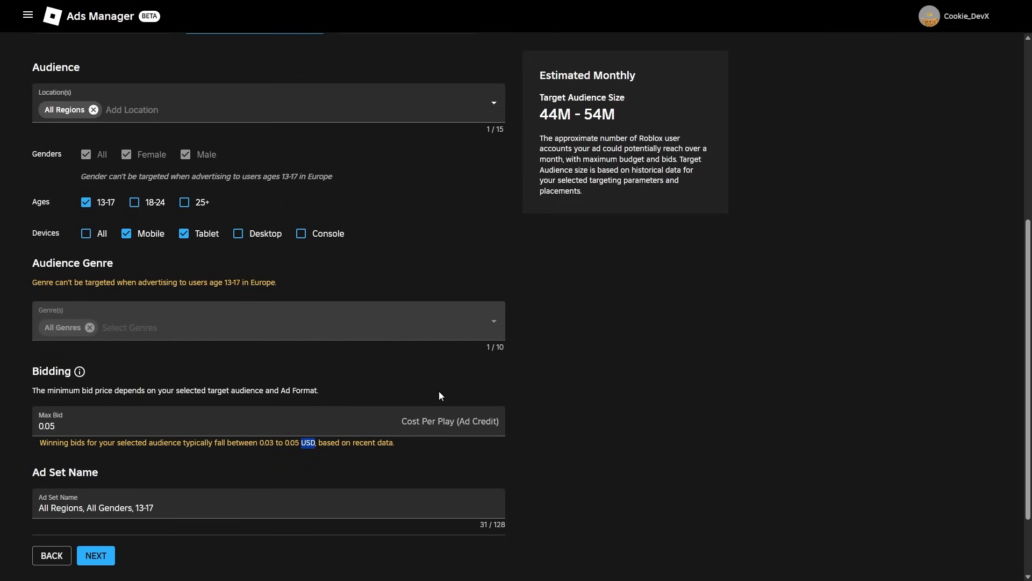
left_click(96, 555)
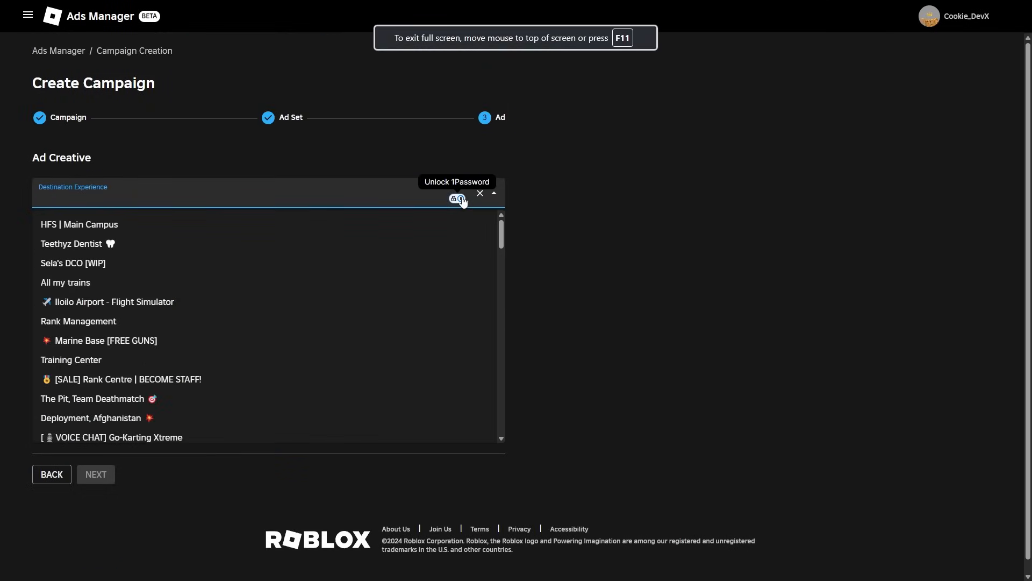
mouse_move(290, 298)
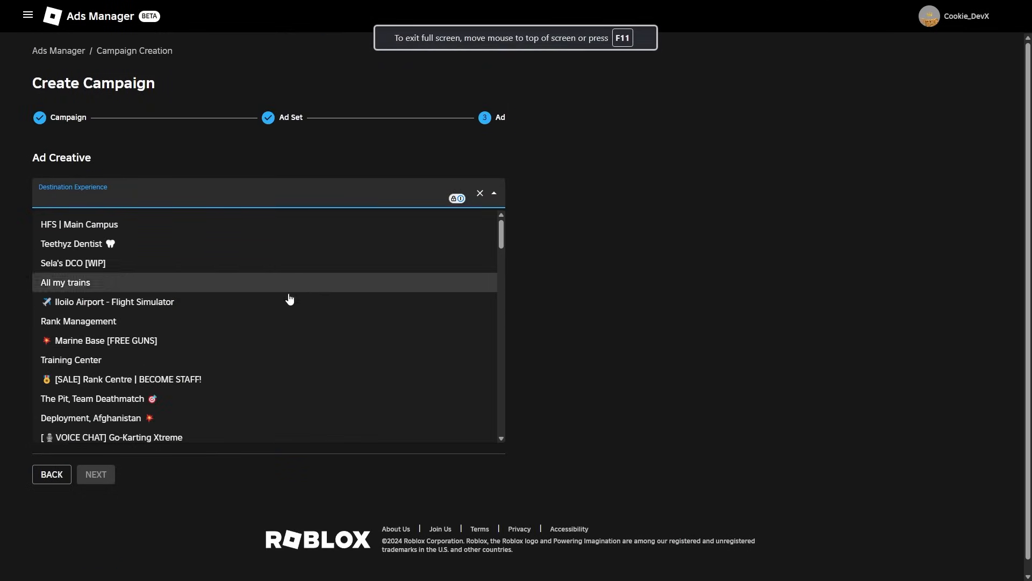
Step: Set Line To Space as the destination, name the ad 'Line to Space', and continue
type("line")
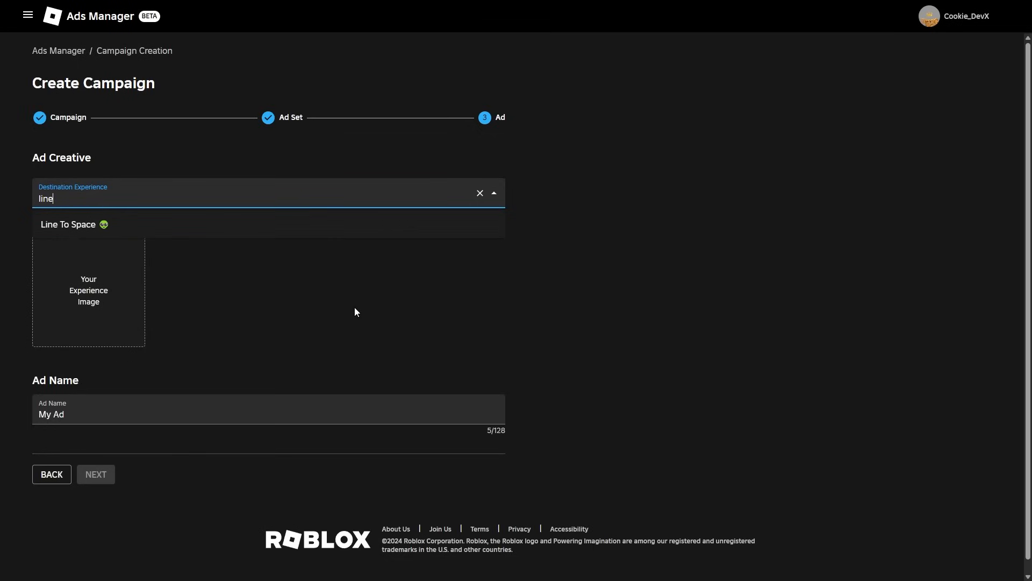
left_click(68, 224)
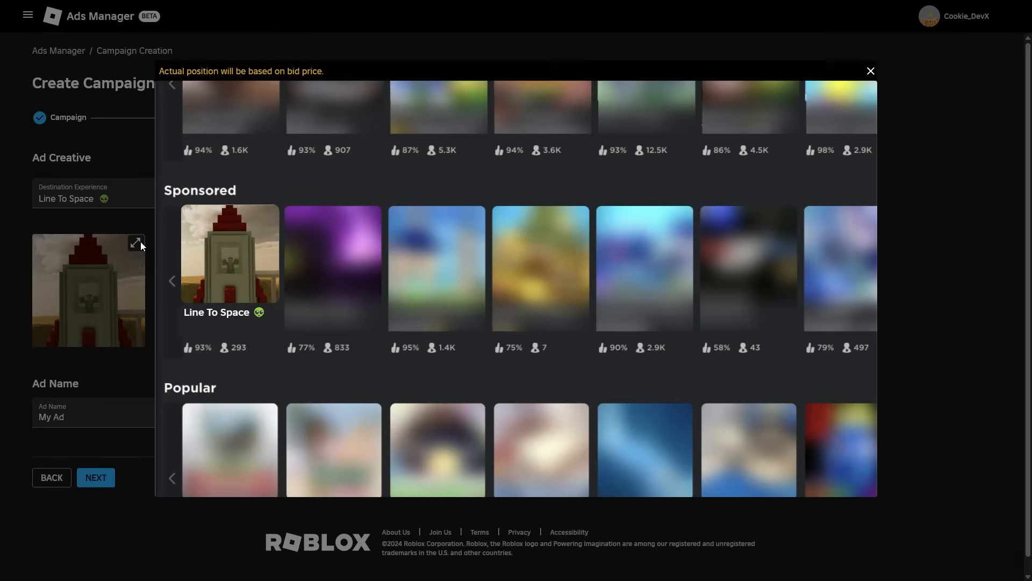
mouse_move(141, 323)
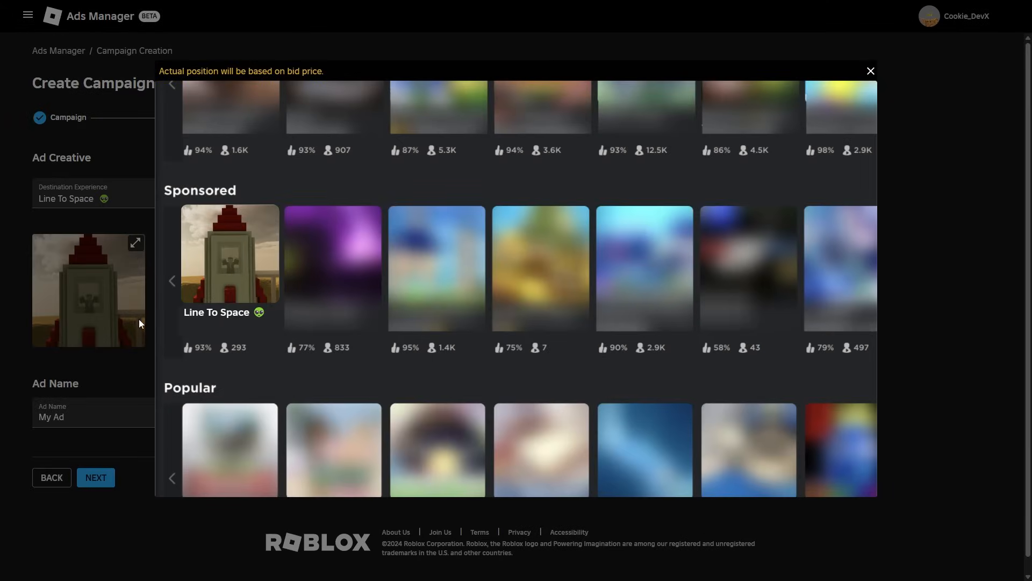
mouse_move(216, 112)
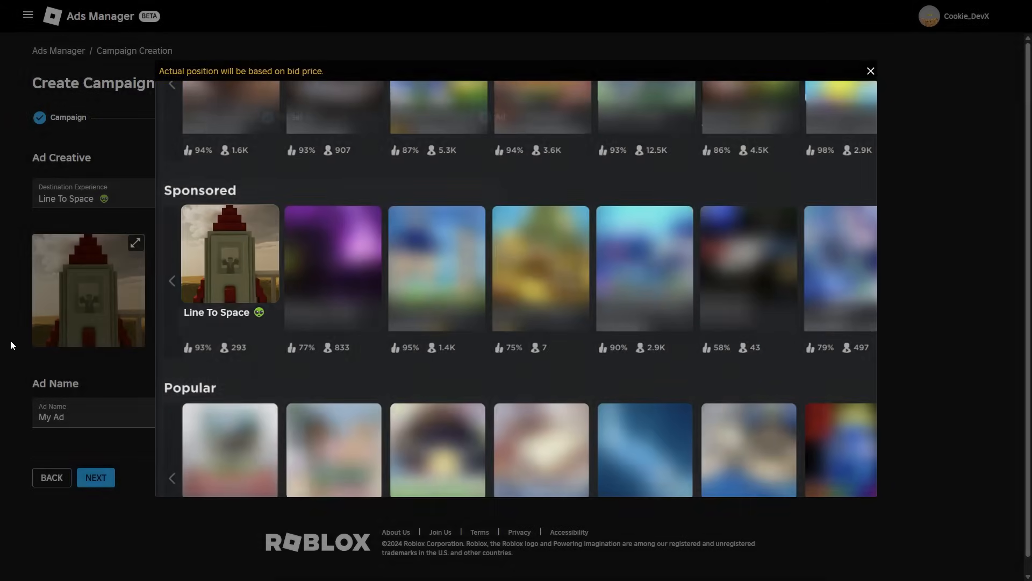
left_click(869, 70)
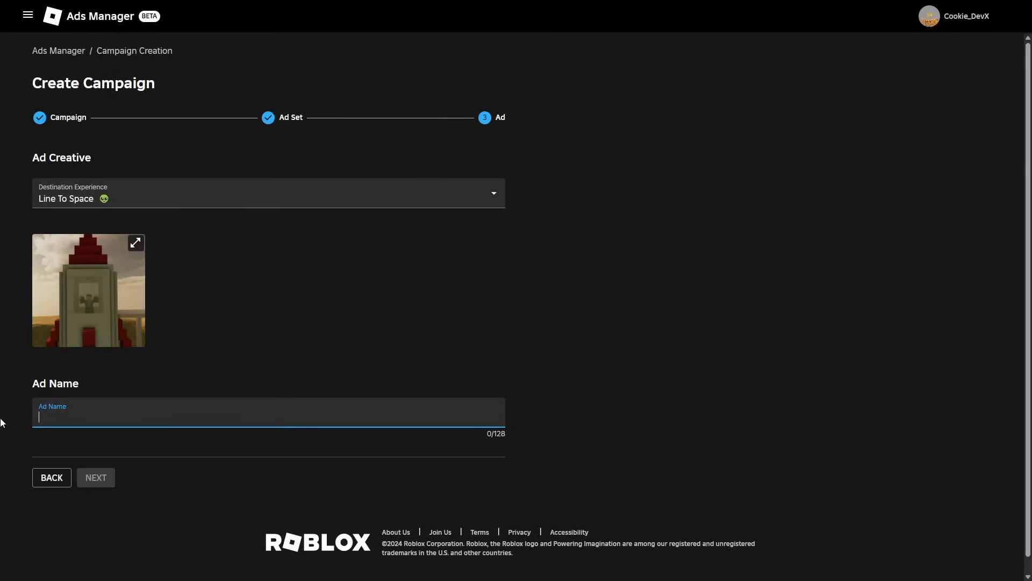
type("Line to Space")
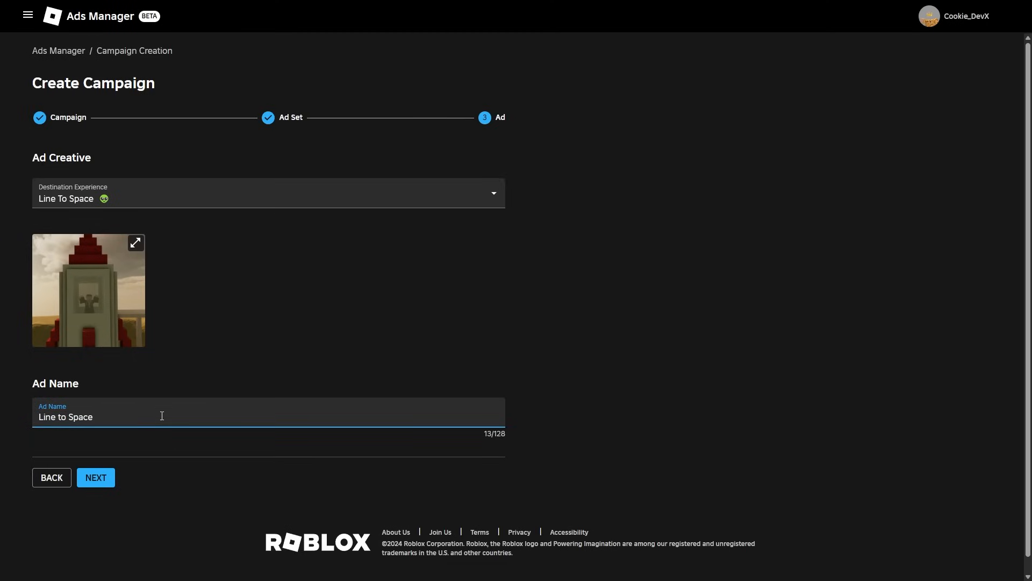
left_click(94, 477)
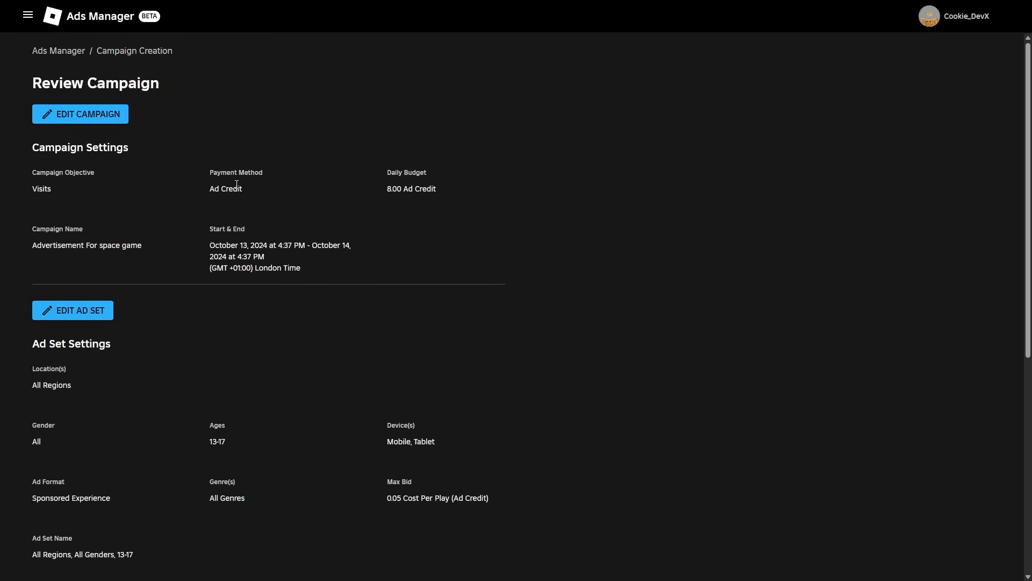
Step: Scroll to the bottom of the review page and submit the Line To Space campaign
scroll("down", 3)
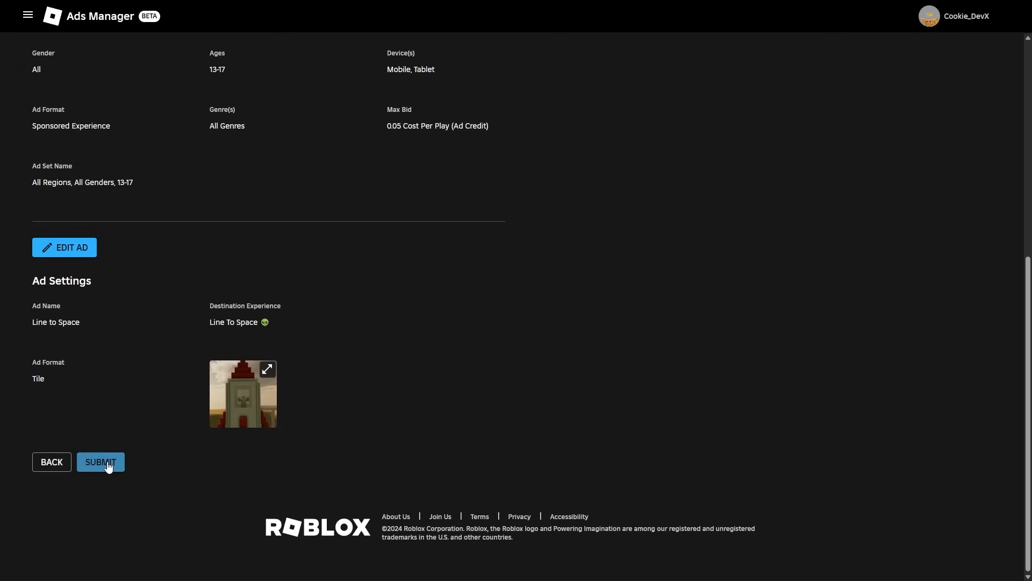
left_click(100, 461)
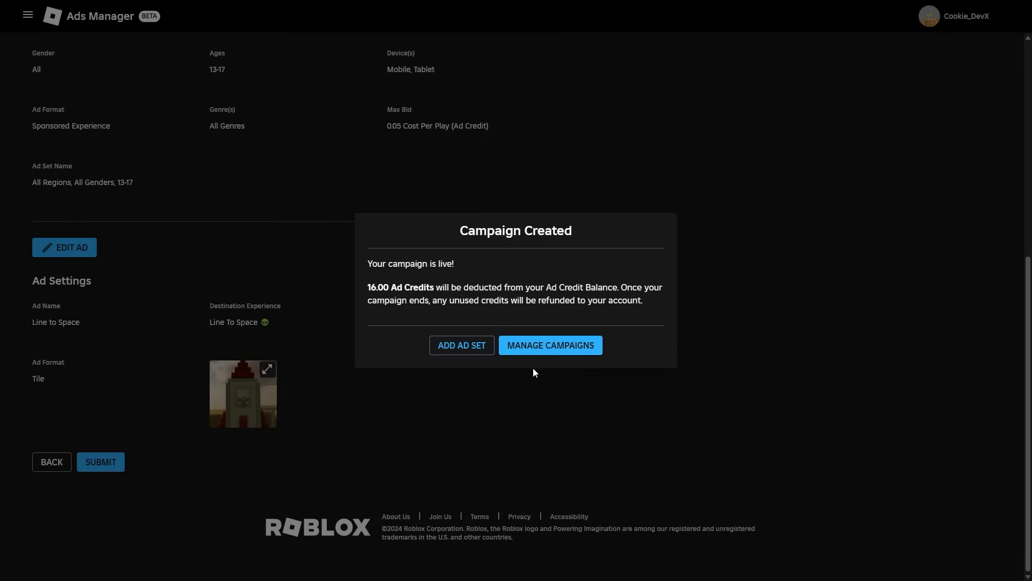
mouse_move(452, 329)
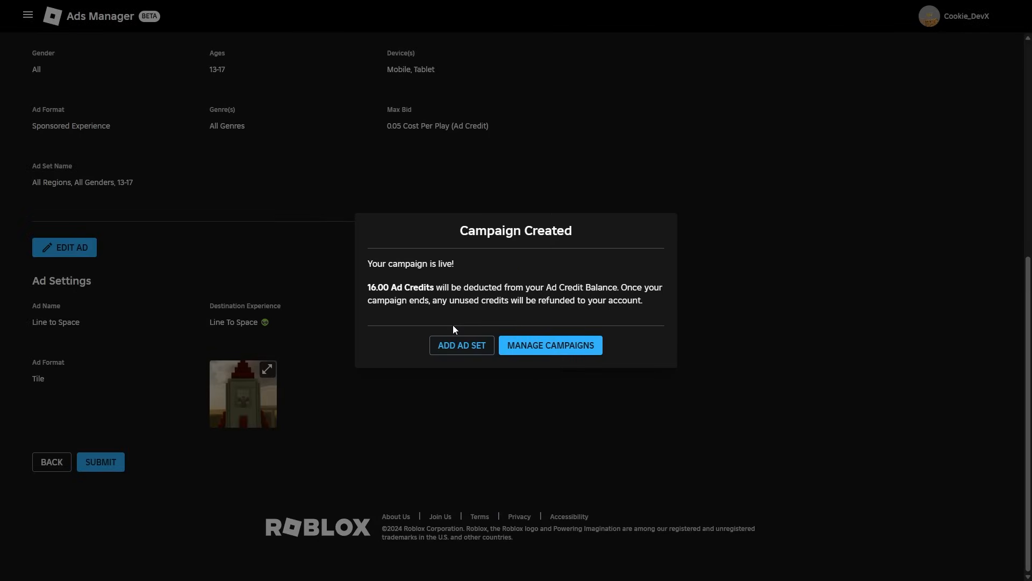
Step: Show the Ads Manager campaigns list, with 'Advertisement For space game' listed as Active
left_click(549, 345)
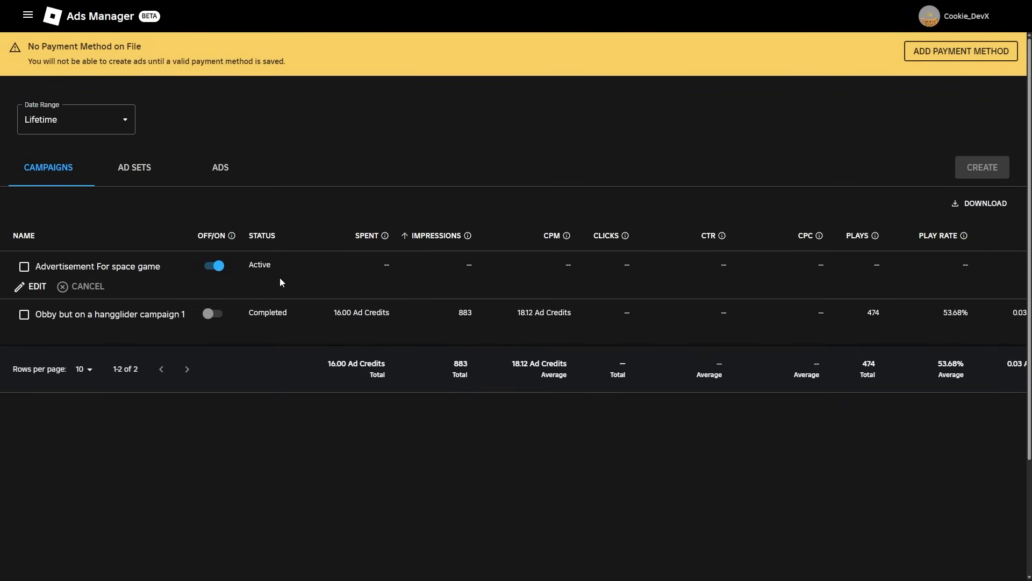
double_click(259, 264)
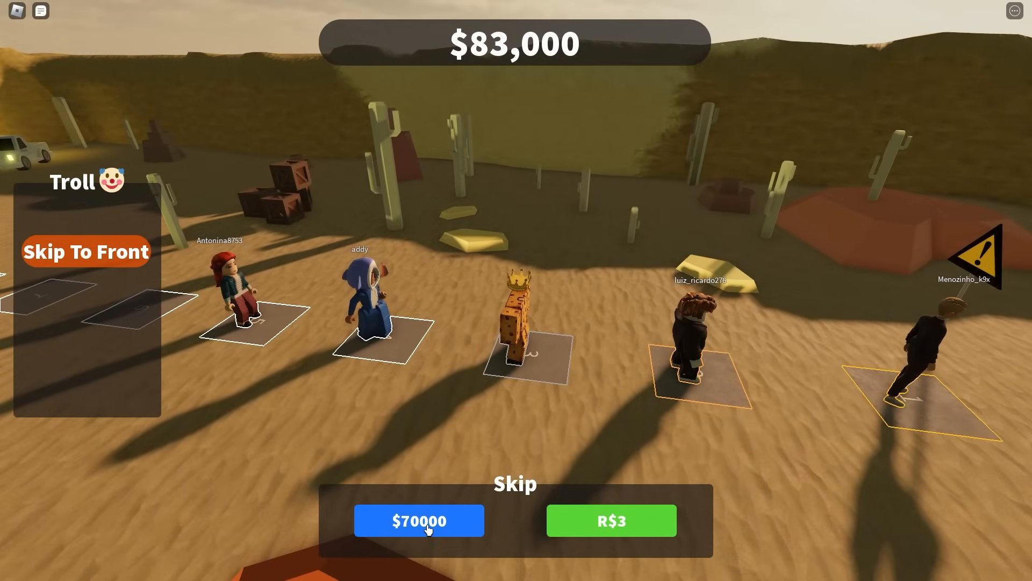
Step: Spend in-game cash to skip ahead in line before leaving for the Home page
left_click(419, 520)
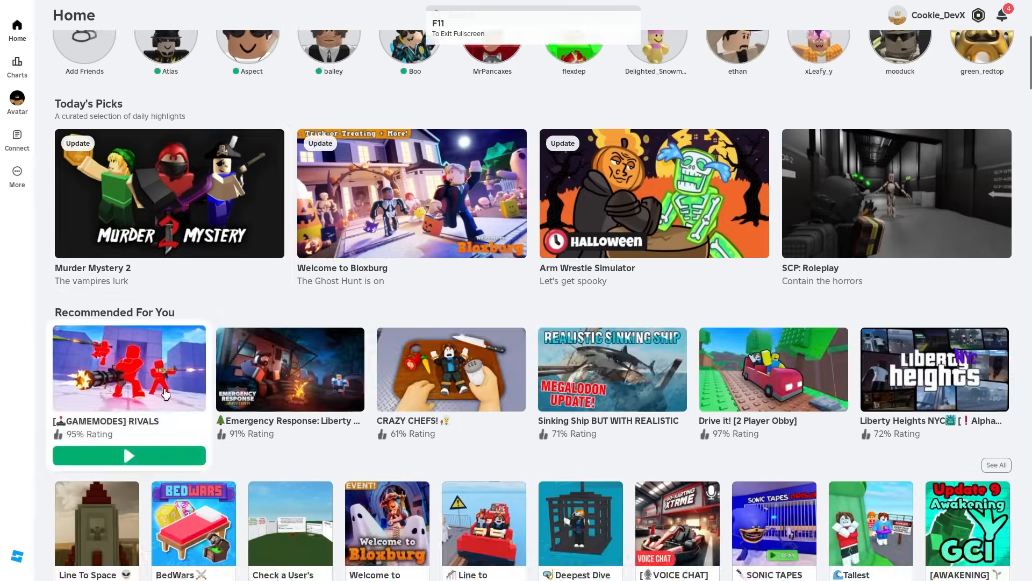
Step: Post the 'my new game!' announcement with the Line-To-Space link in Cookie Tech #announcements
left_click(96, 524)
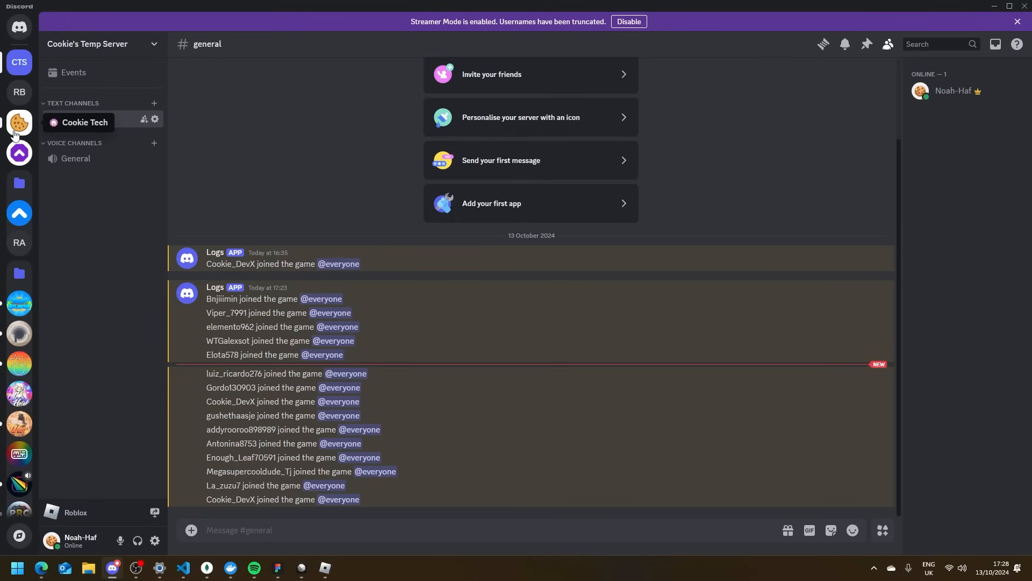
left_click(19, 124)
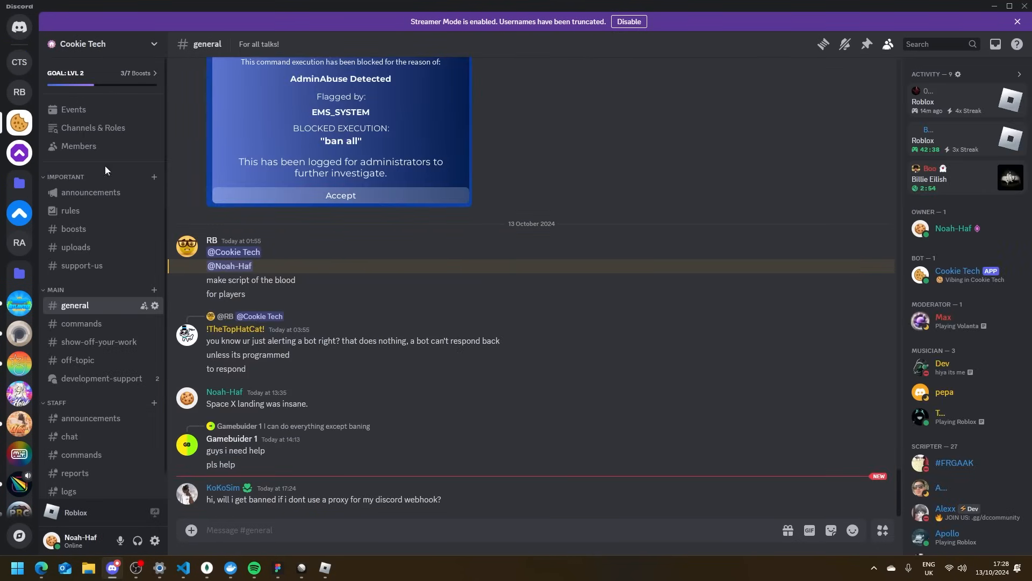
left_click(91, 192)
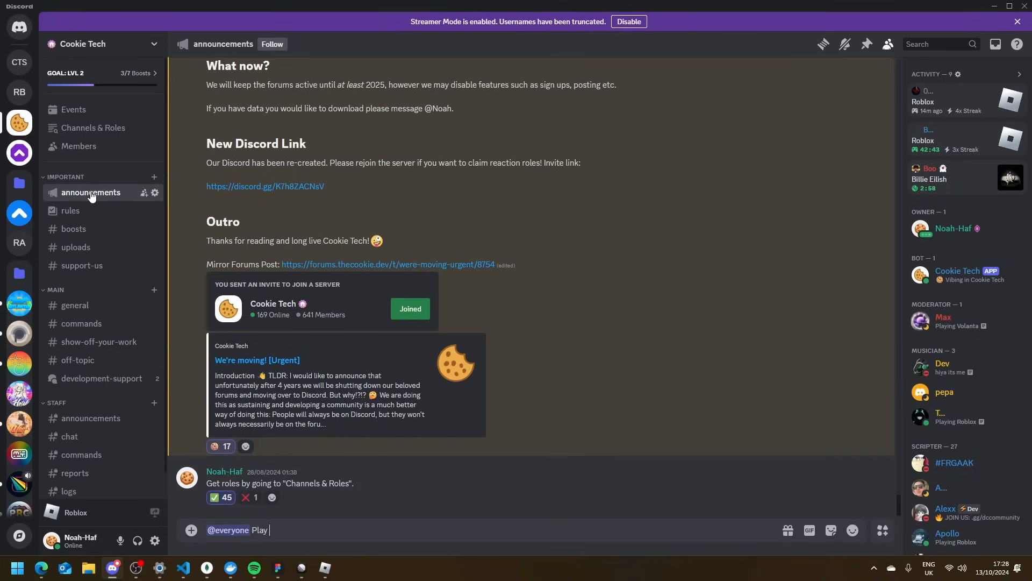
type("my new game! (")
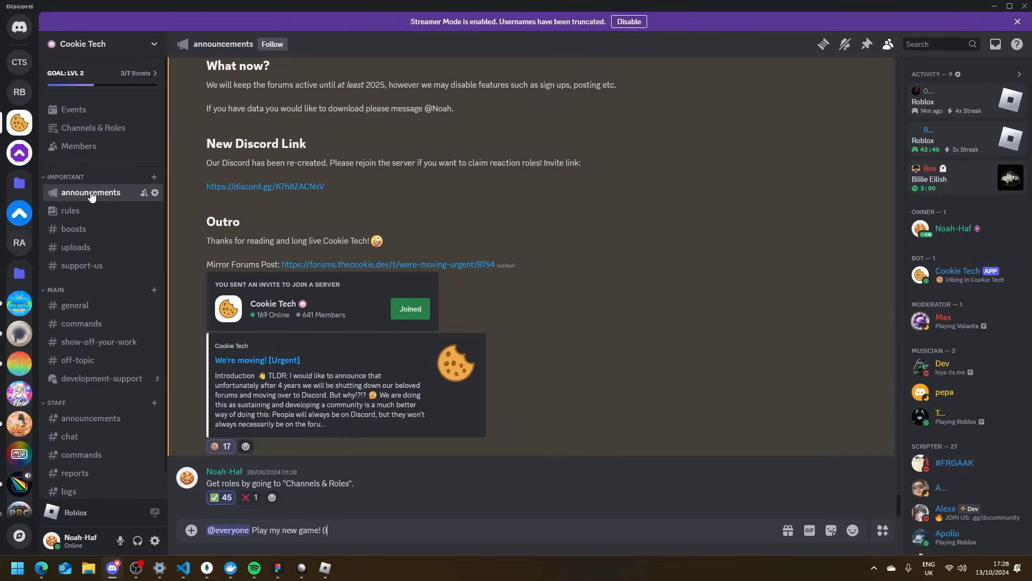
type("It's going to be a video")
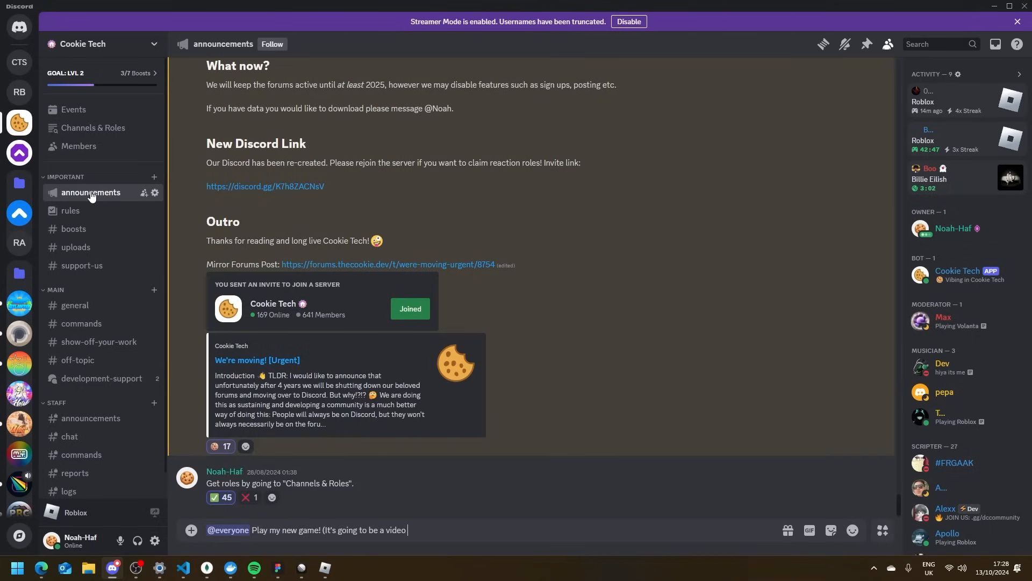
type("soon!)")
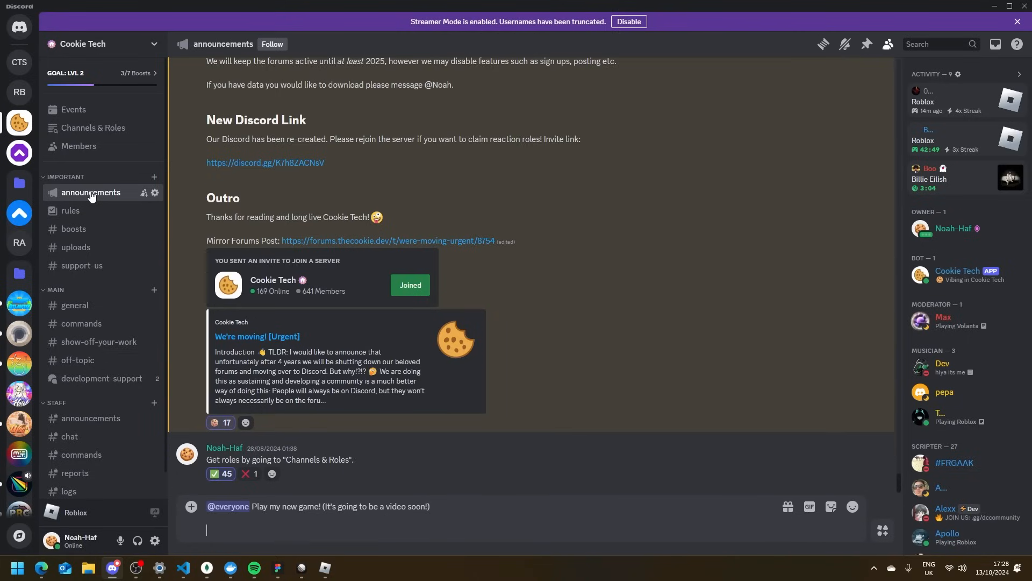
type("https://www.roblox.com/games/118571127099143/Line-To-Space#!/about")
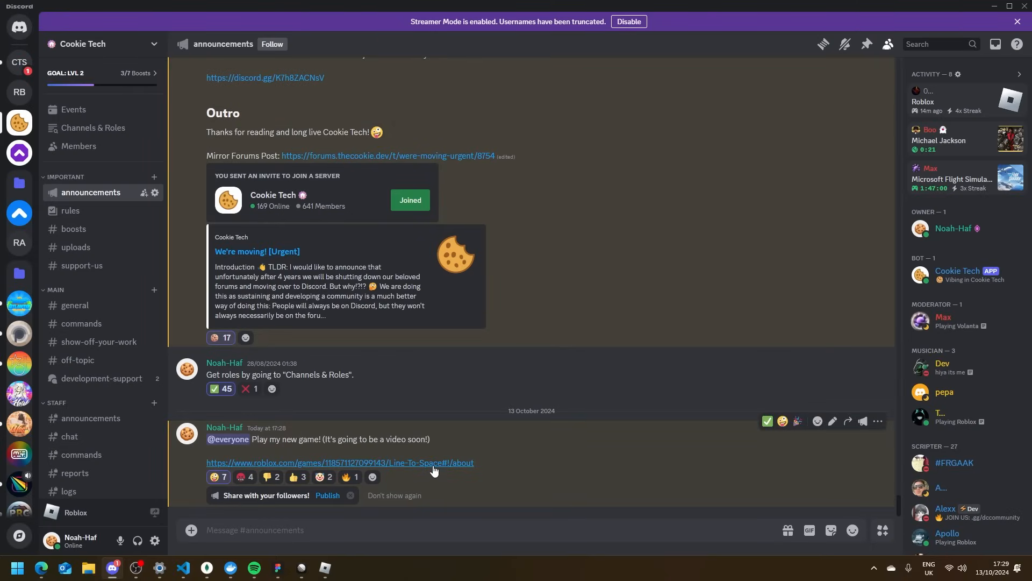
Step: Follow the posted Line To Space link back into the game
left_click(338, 462)
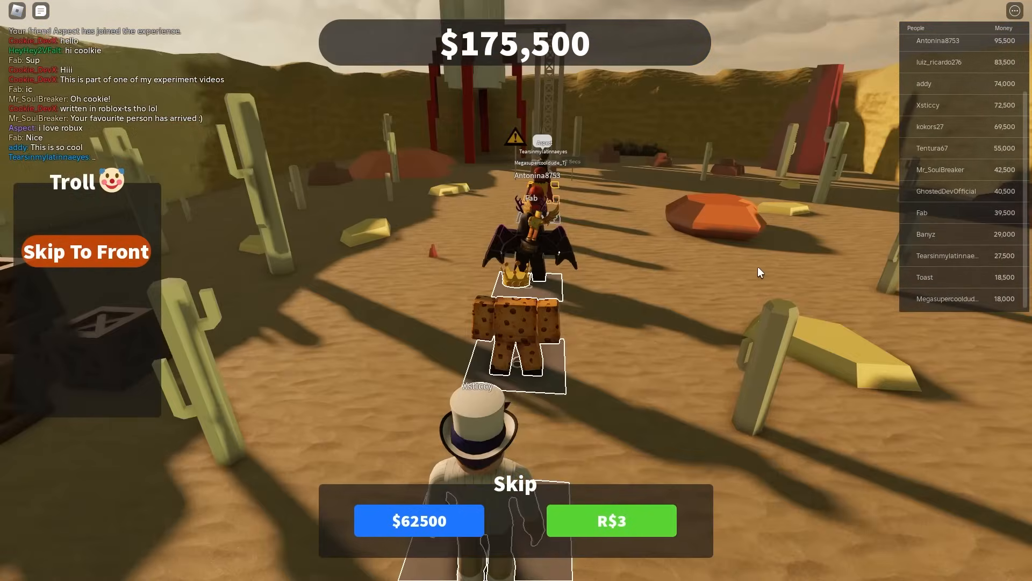
Step: Send 'Lol let's hope' in the game chat and start another reply
type("lol")
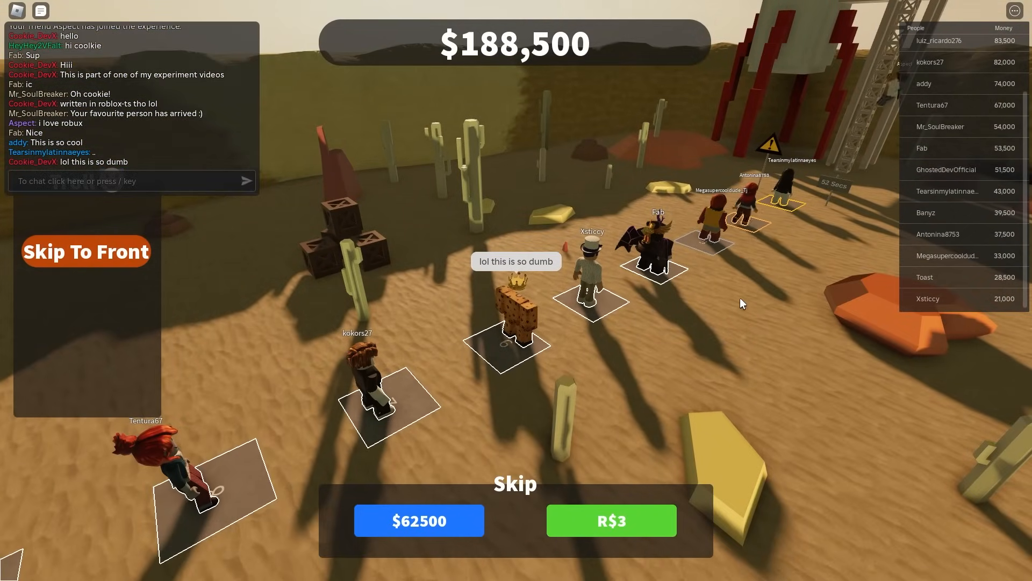
type("Lol let's hope")
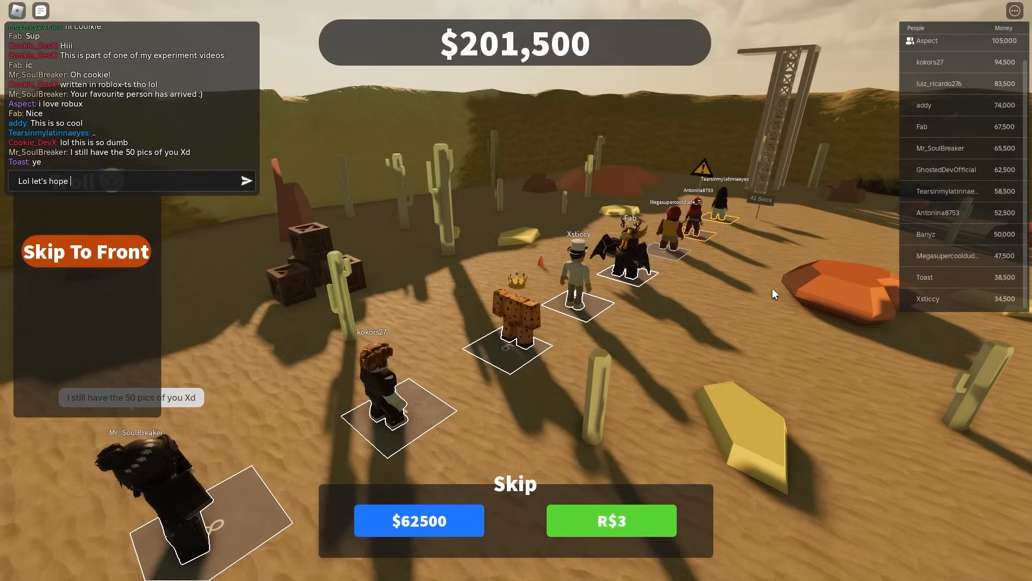
key("enter")
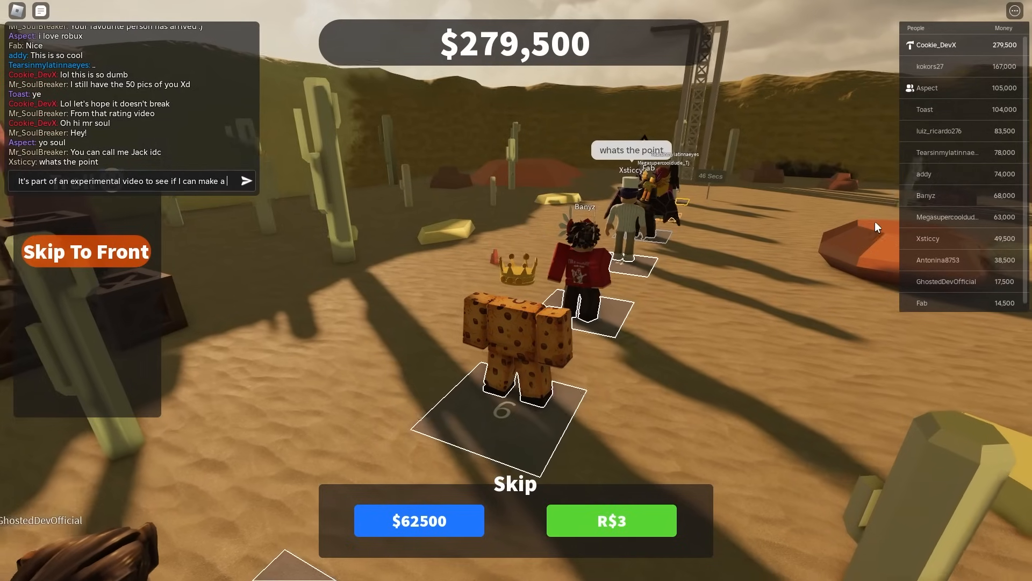
type("good/popu")
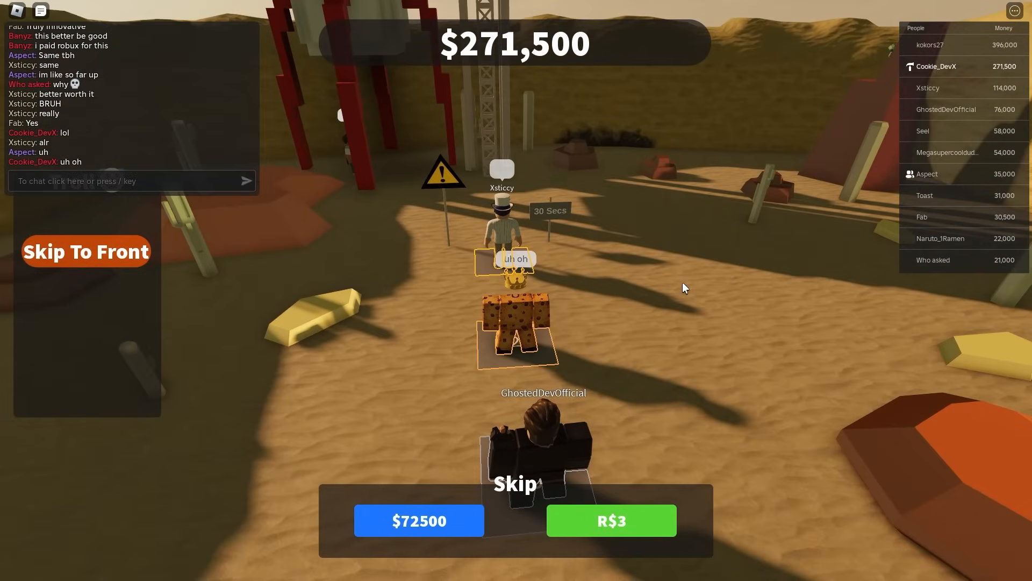
Step: Finish chatting, leave the game and view the Line To Space Servers tab
type("aspect have you b")
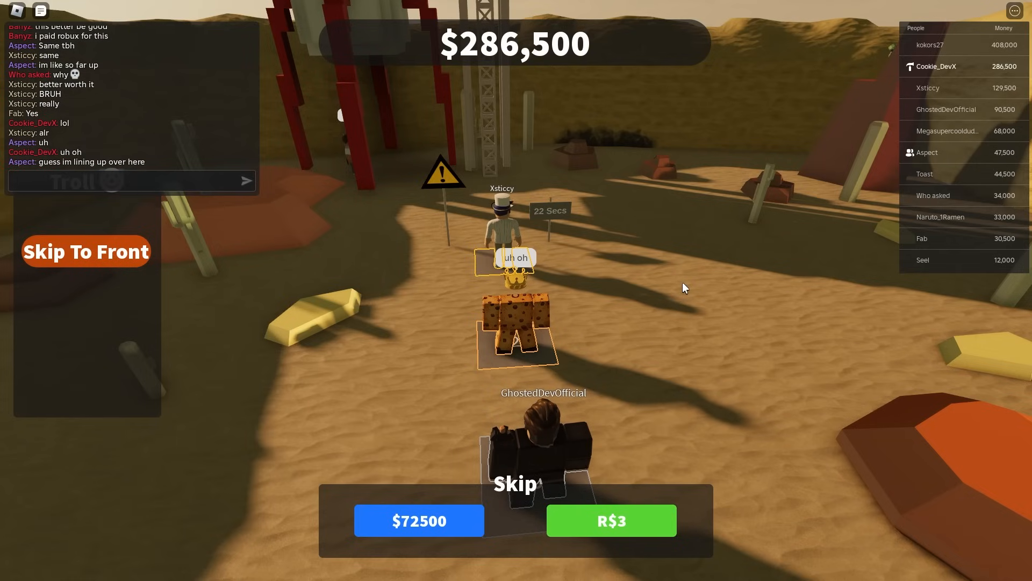
left_click(125, 181)
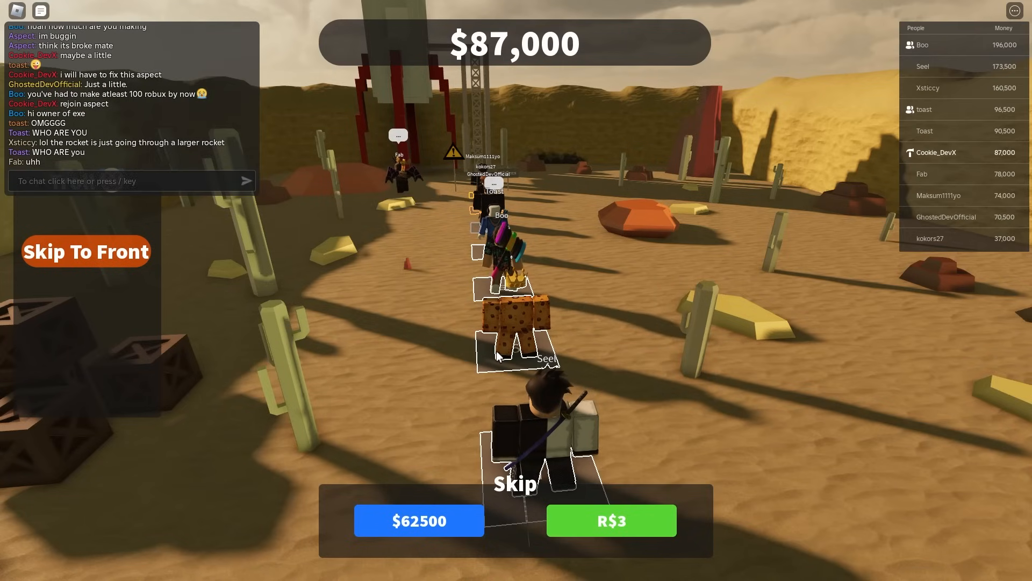
type("It")
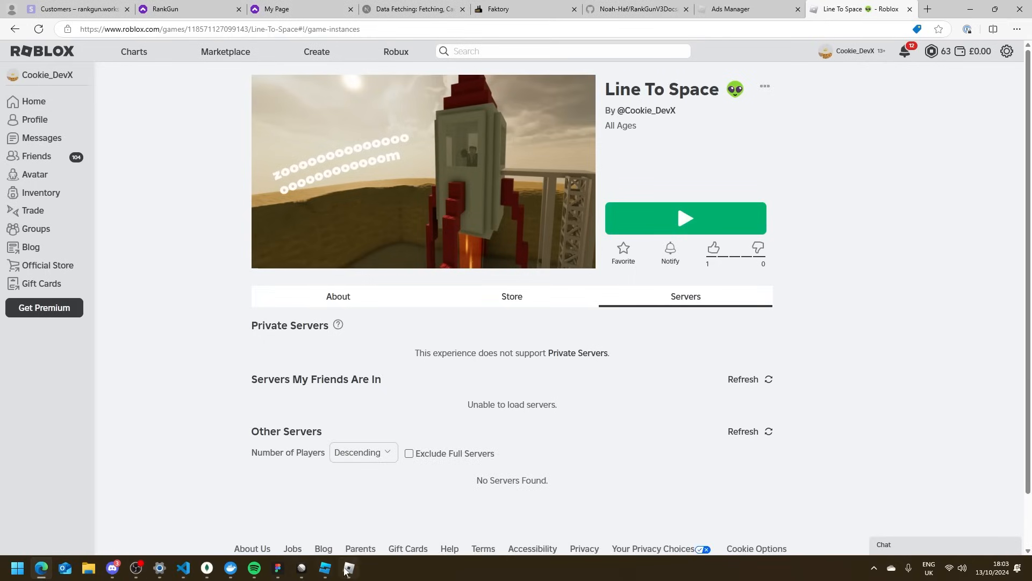
Step: Return to the running Line To Space game on a fresh, busy server
left_click(684, 218)
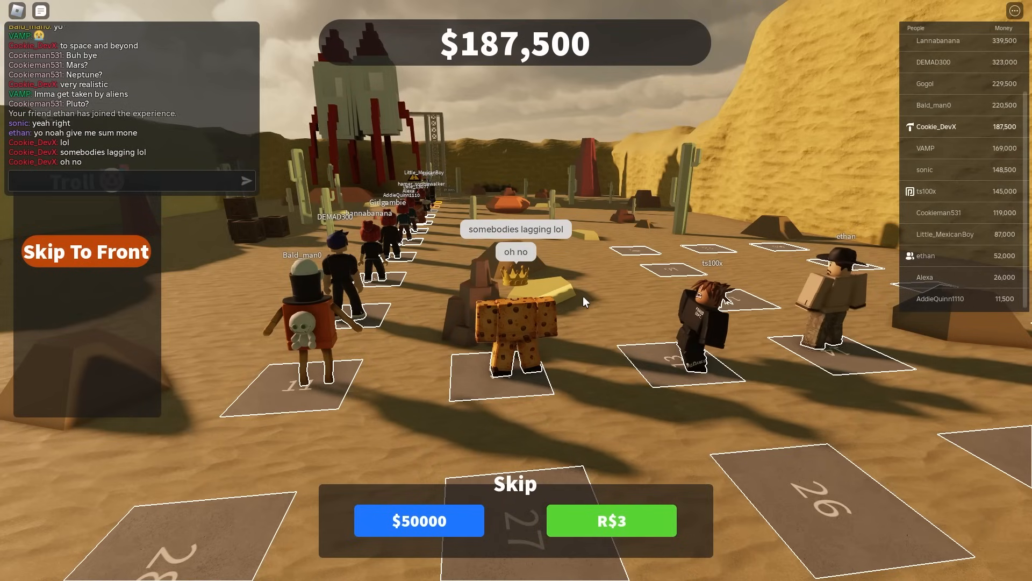
Step: Type 'that's not supposed to happen' in chat about the lagging player
type("that's not supposed to h")
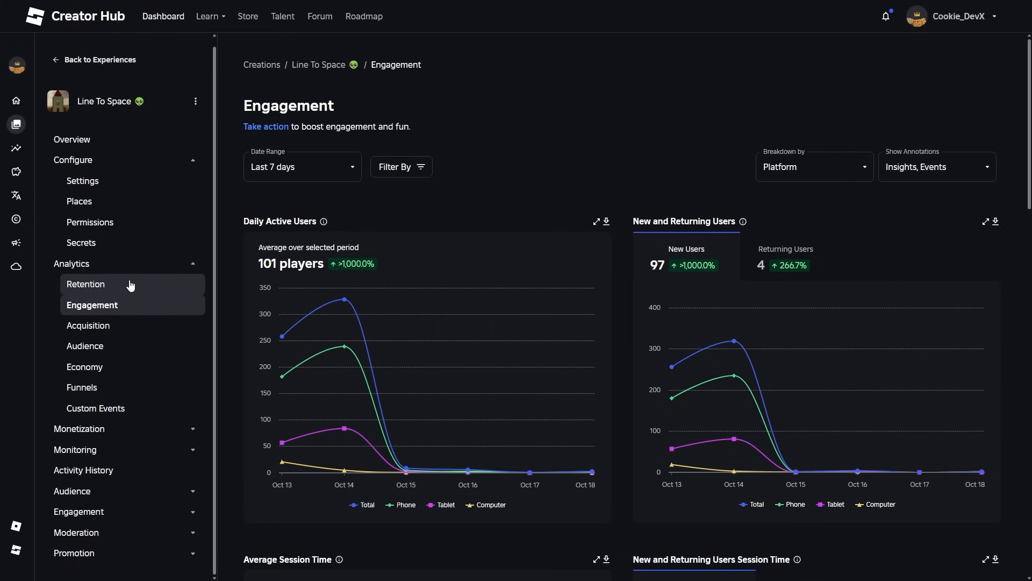
mouse_move(85, 284)
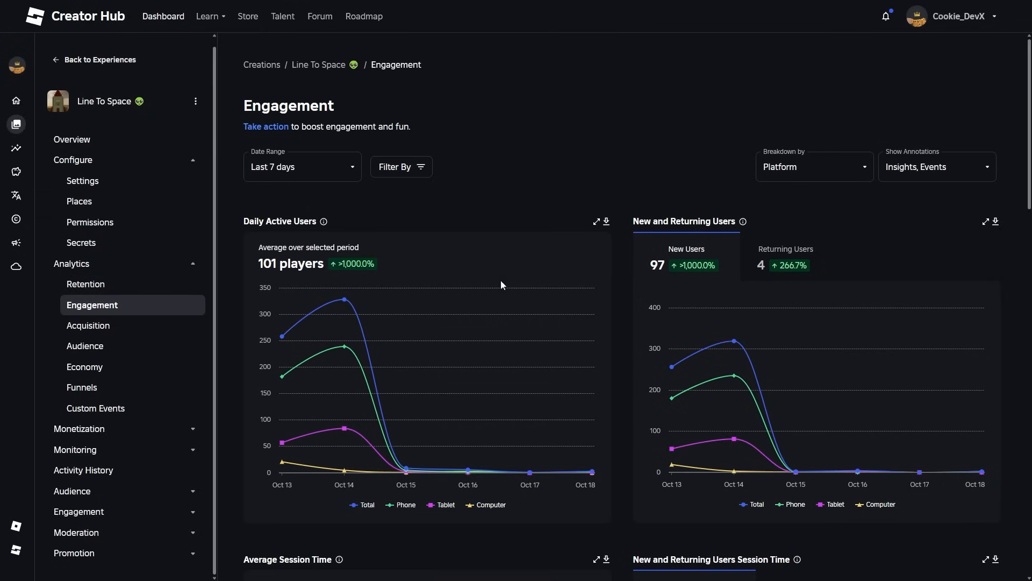
mouse_move(590, 472)
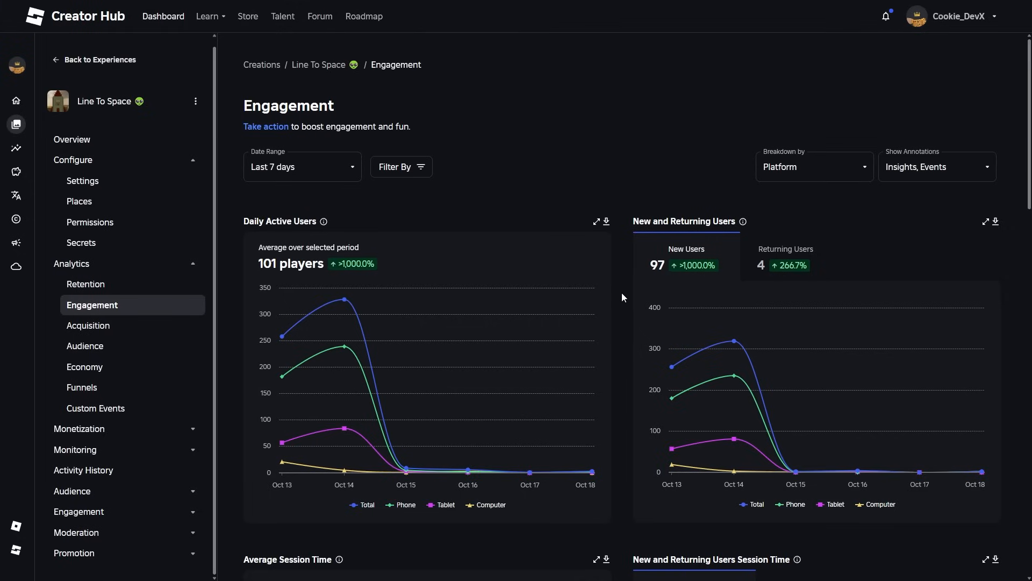
Step: Open the Date Range dropdown showing 7, 30, 60, 90 days and custom options
left_click(302, 167)
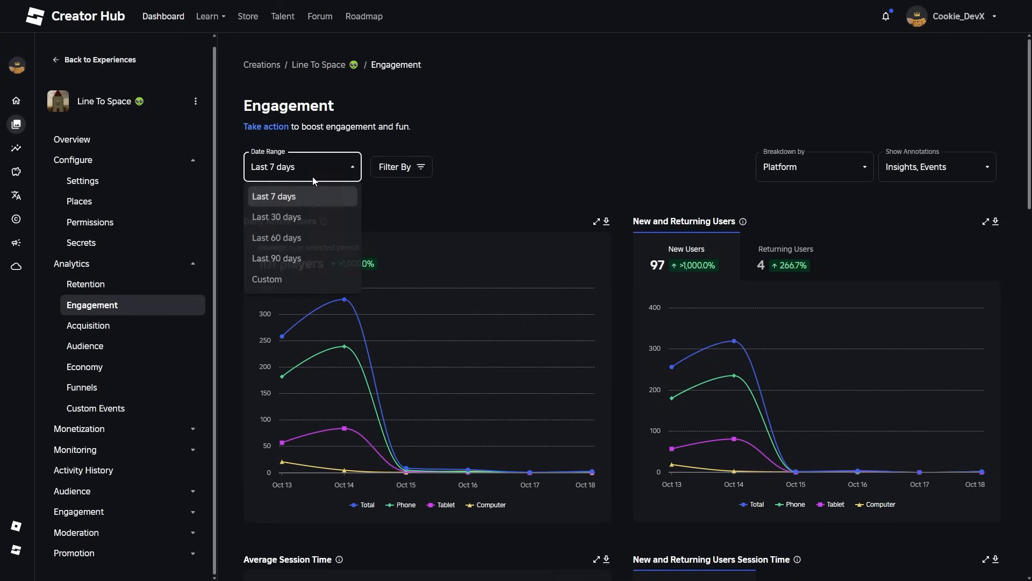
left_click(275, 196)
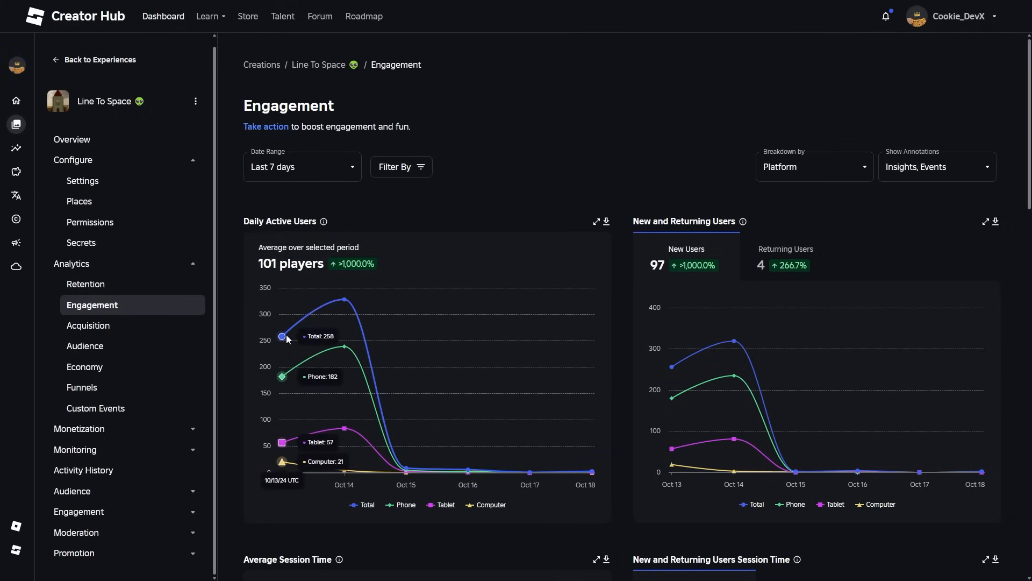
mouse_move(343, 300)
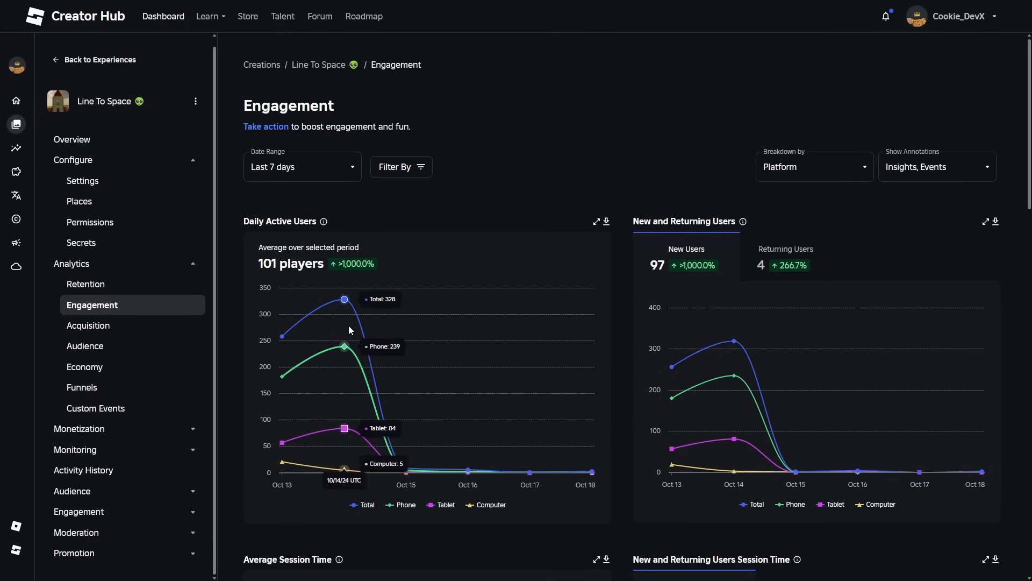
mouse_move(299, 338)
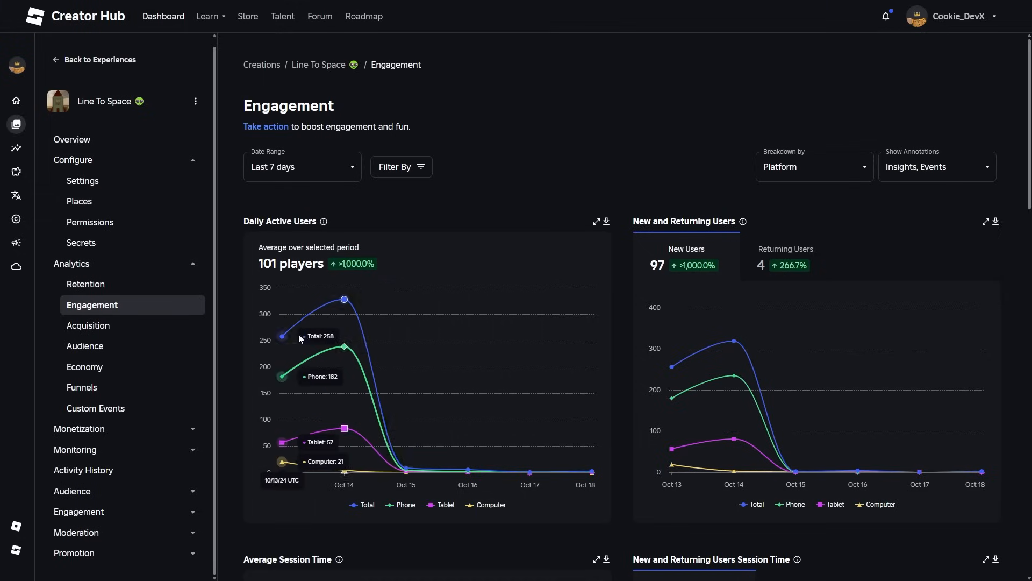
mouse_move(287, 364)
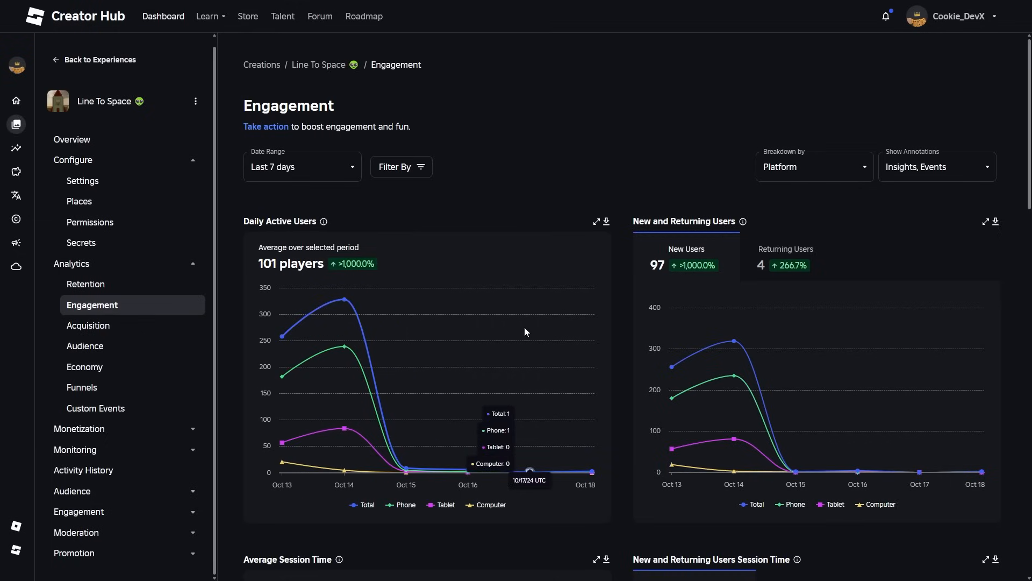
scroll("down", 3)
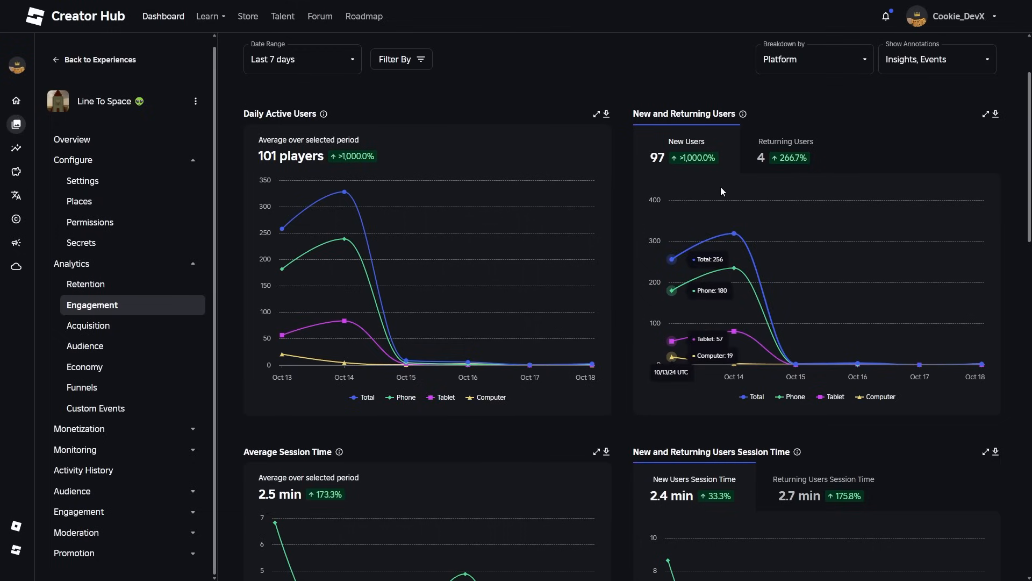
left_click(786, 141)
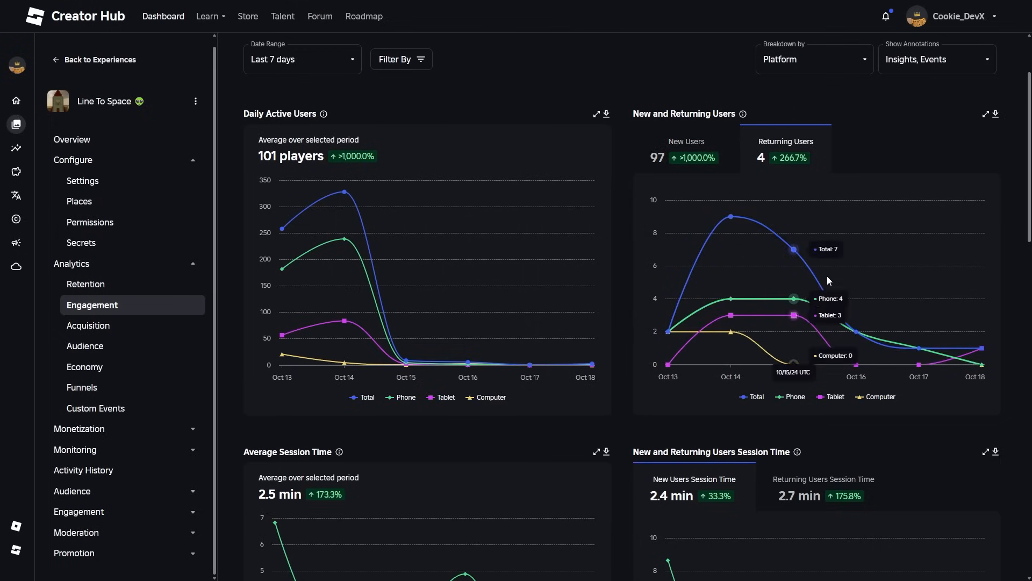
scroll("down", 3)
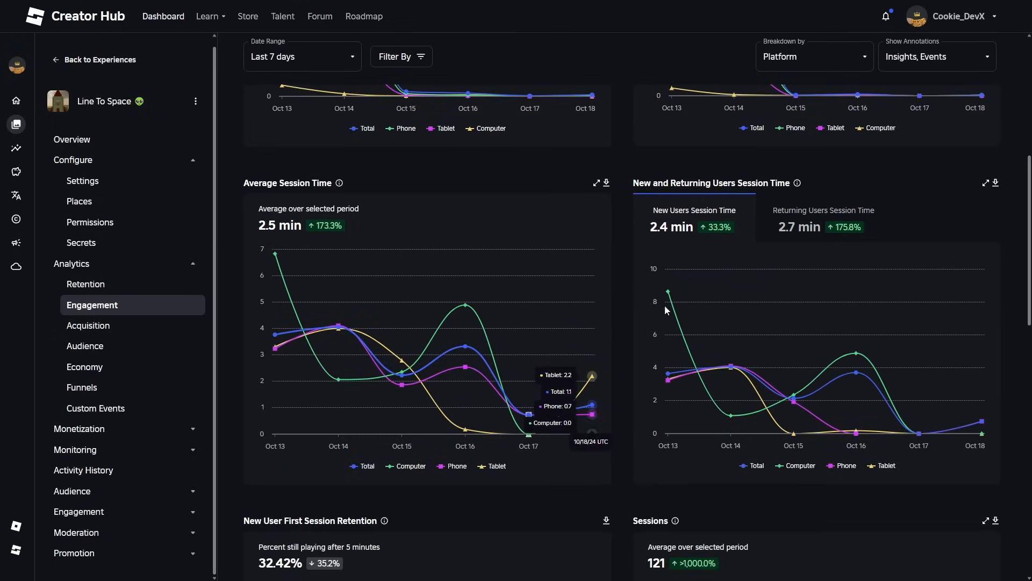
mouse_move(596, 183)
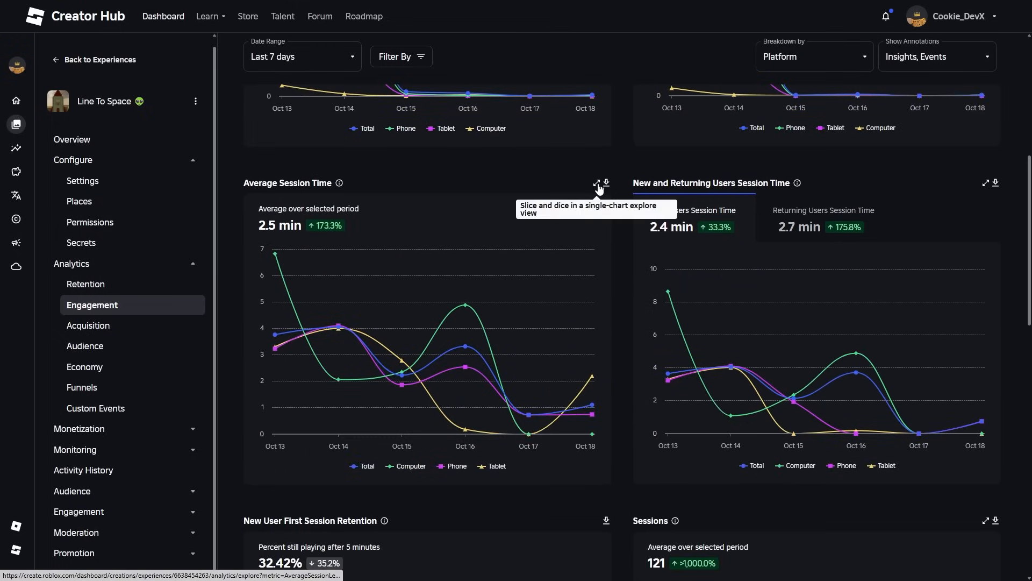
mouse_move(754, 311)
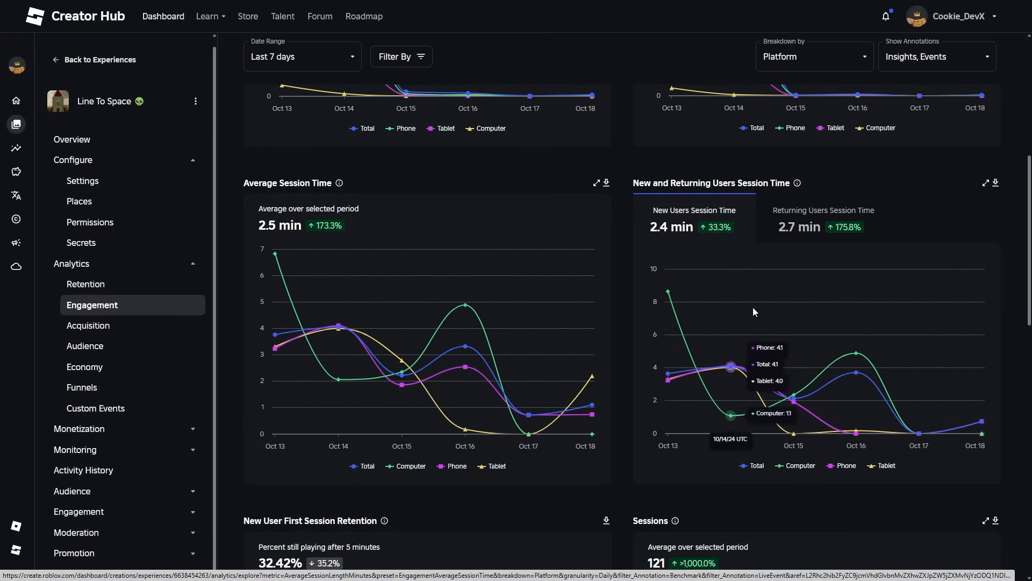
scroll("up", 3)
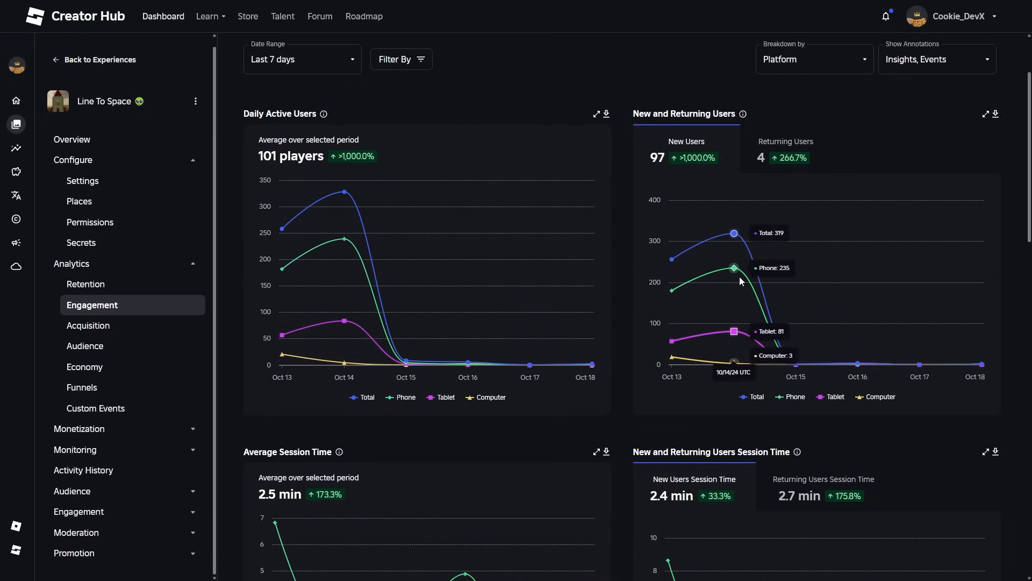
scroll("down", 3)
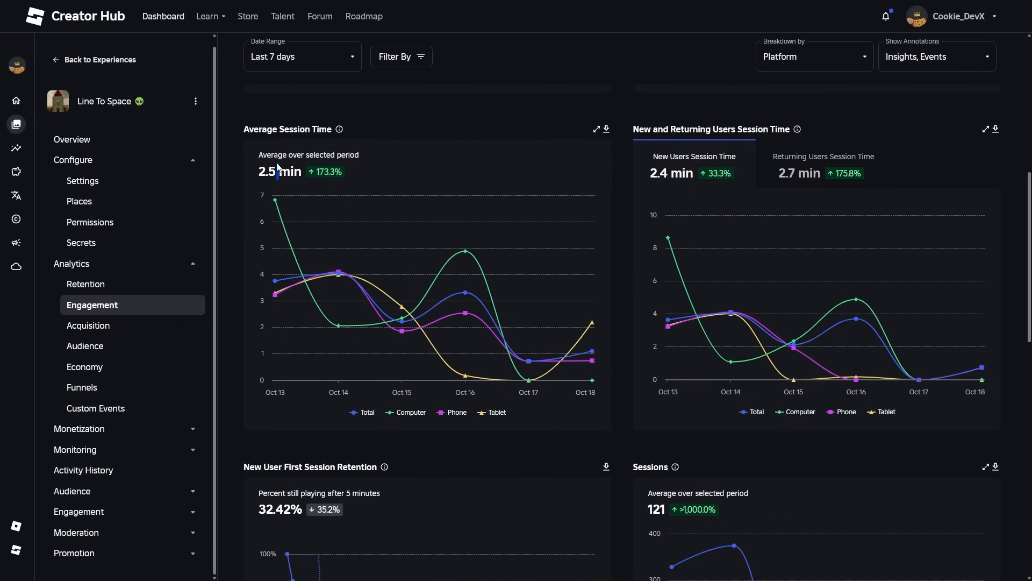
double_click(288, 172)
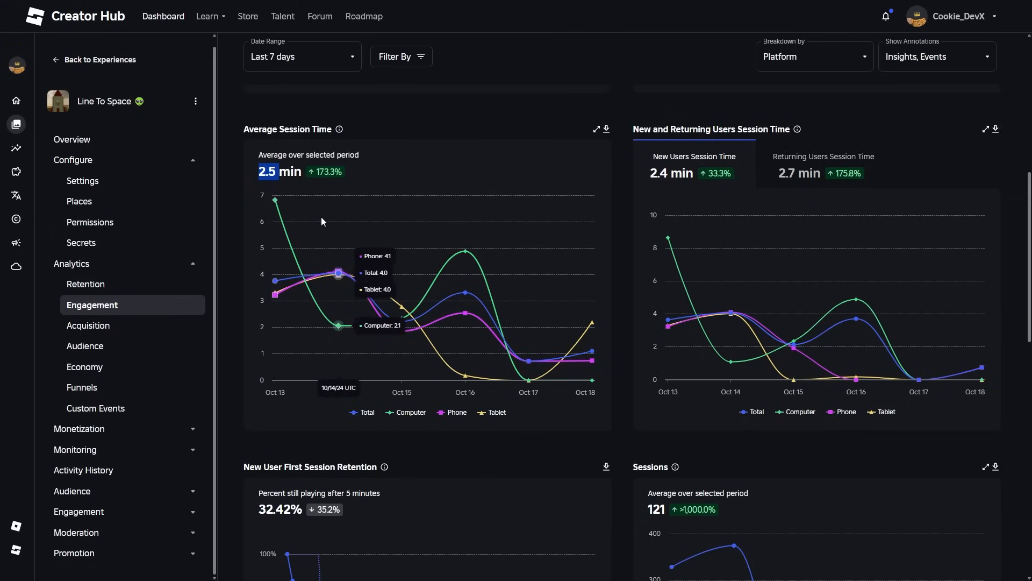
mouse_move(571, 246)
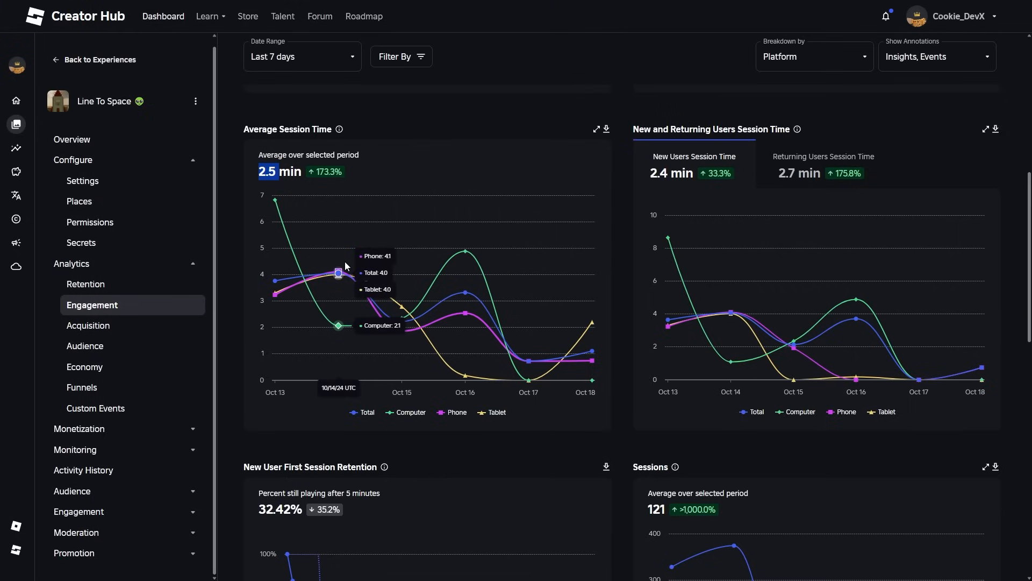
mouse_move(308, 266)
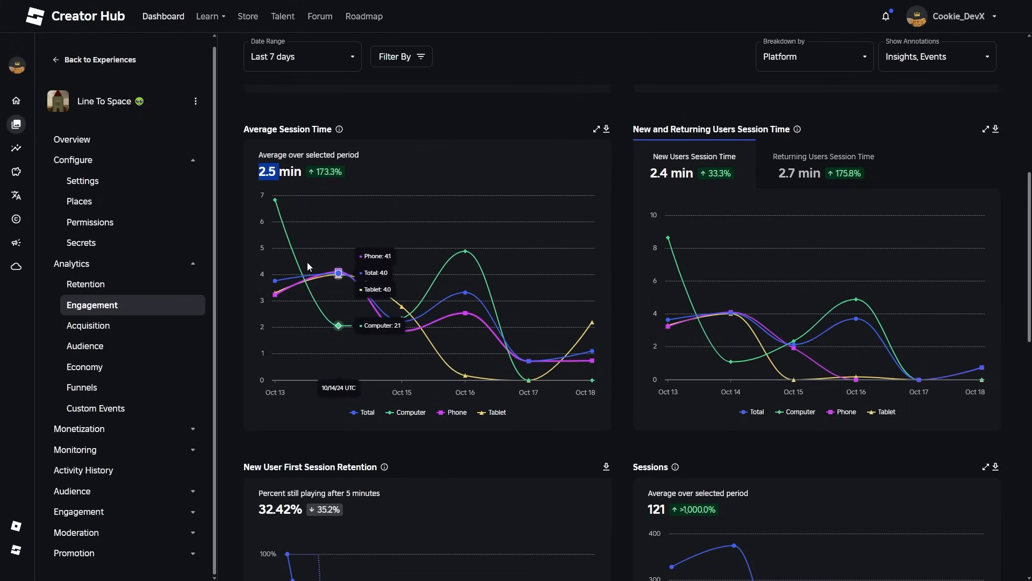
mouse_move(283, 243)
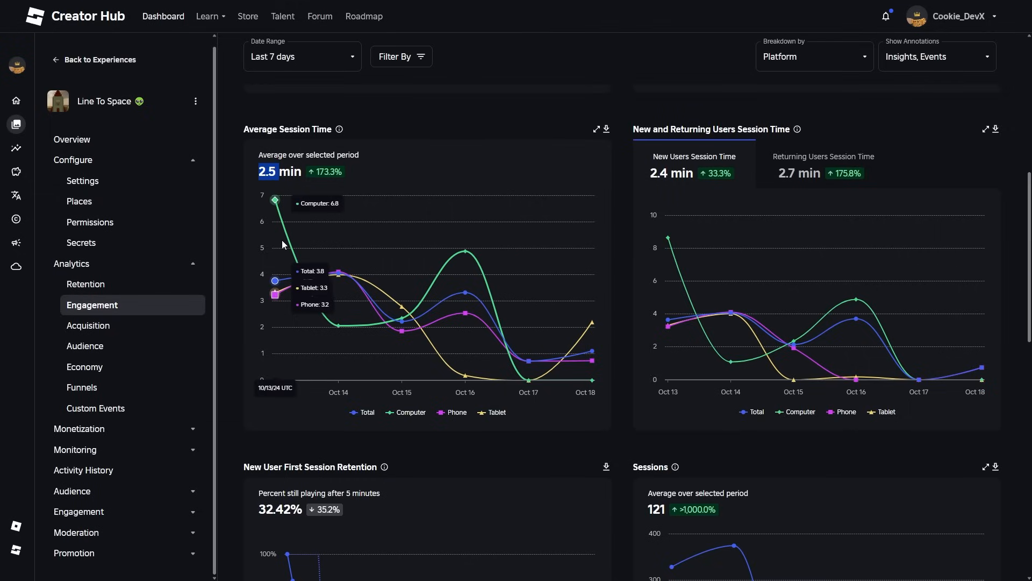
Step: Scroll down to Total Playtime (7.8 hours) and Monthly Active Users (528)
scroll("down", 3)
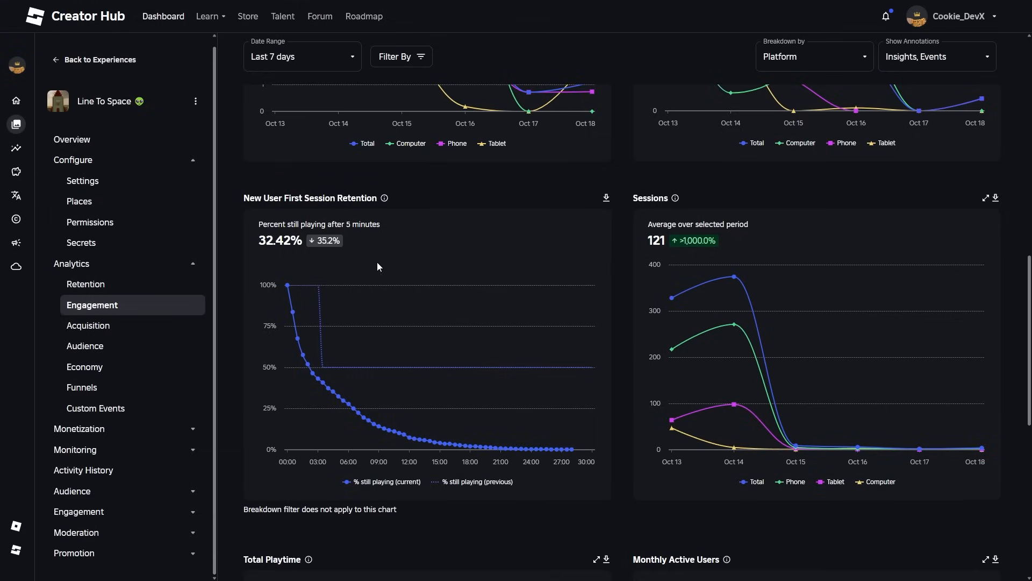
mouse_move(259, 234)
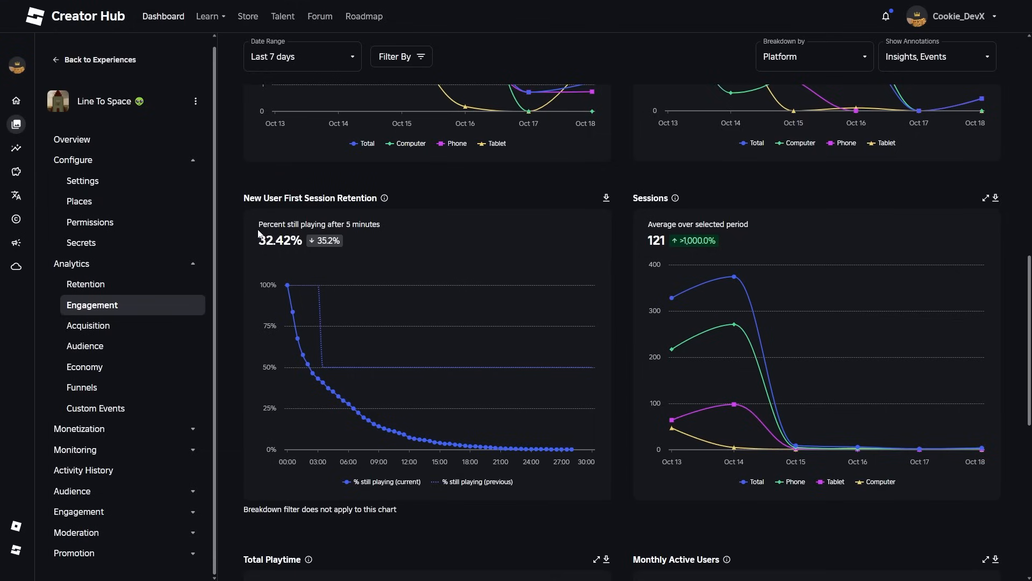
mouse_move(393, 431)
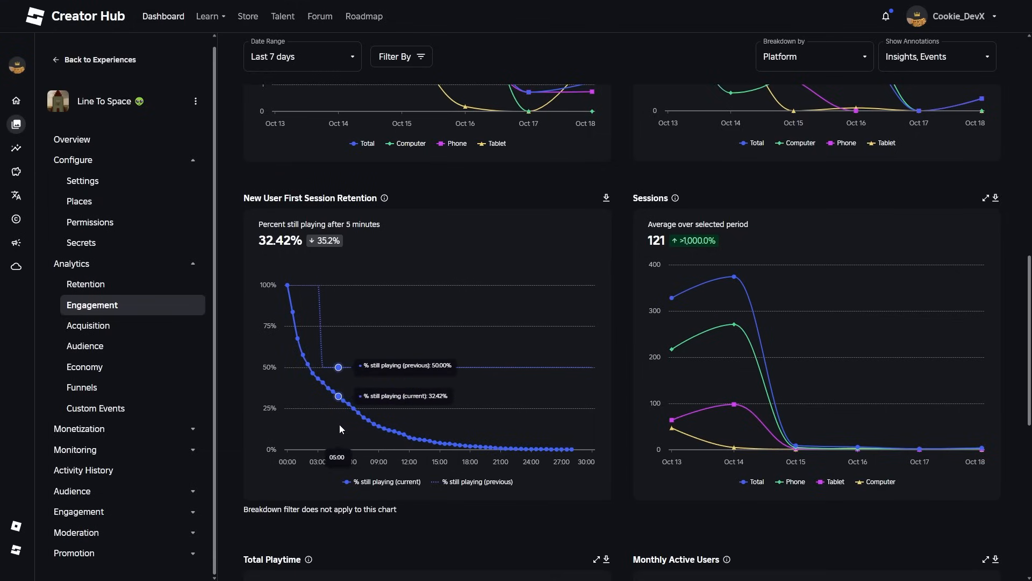
scroll("down", 3)
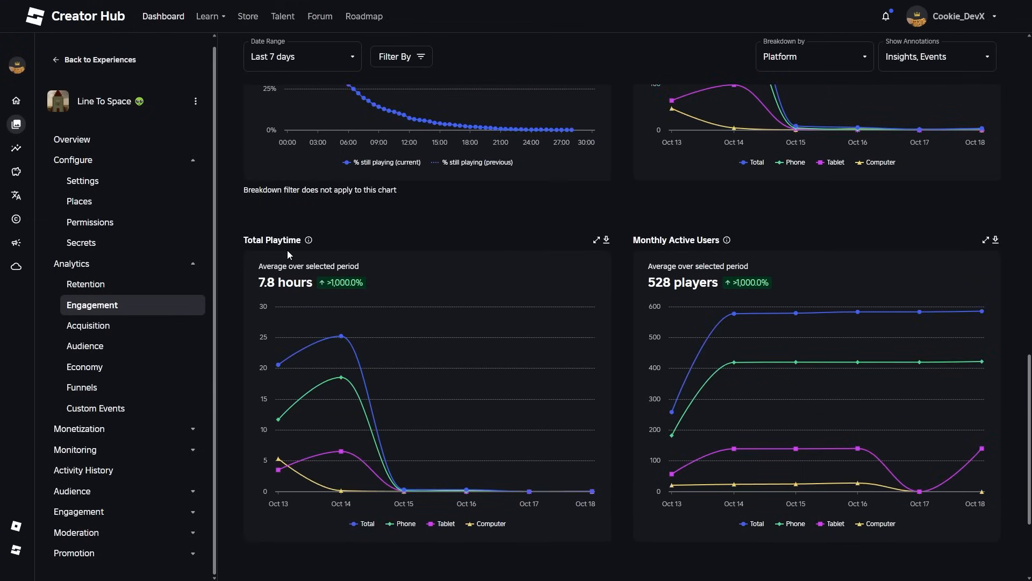
Step: Open Line To Space's Acquisition page and scroll to Unique Users with Impressions by Source
left_click(88, 326)
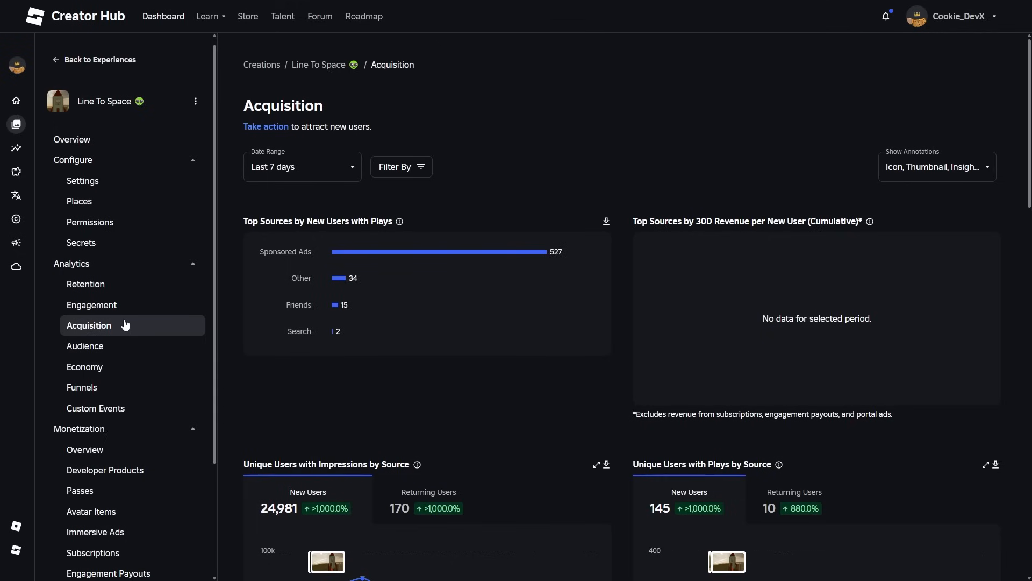
mouse_move(249, 138)
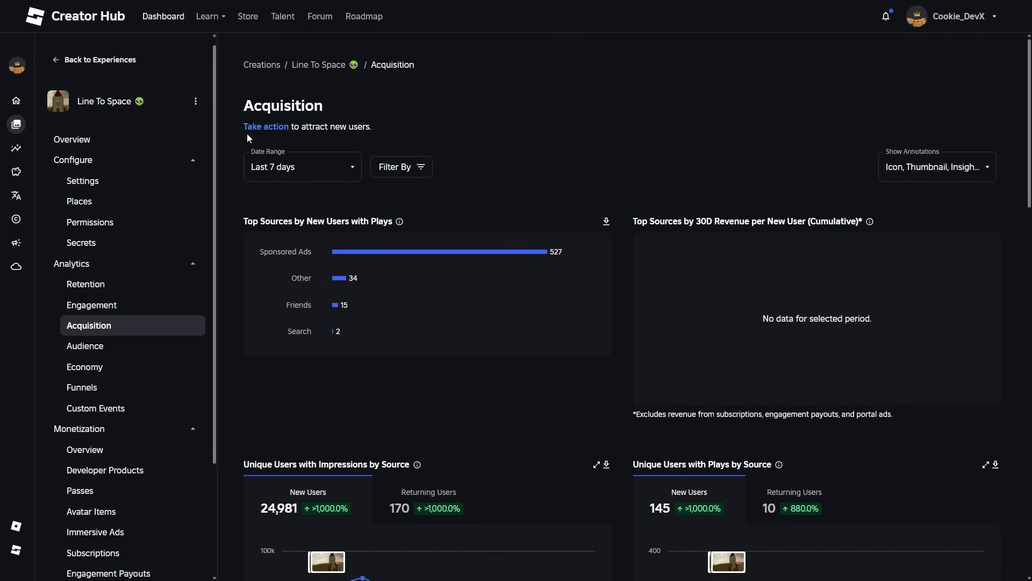
scroll("down", 3)
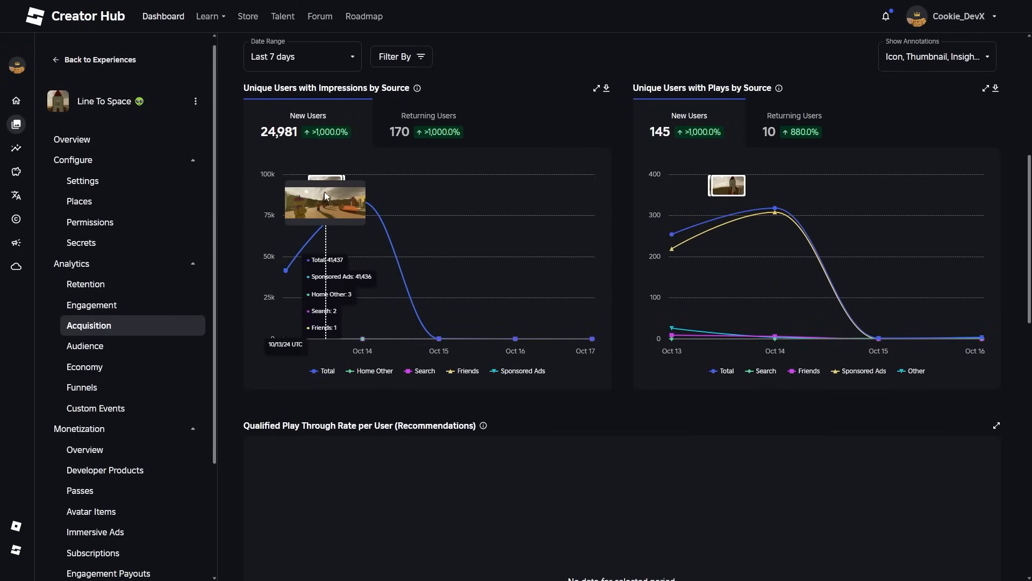
scroll("down", 3)
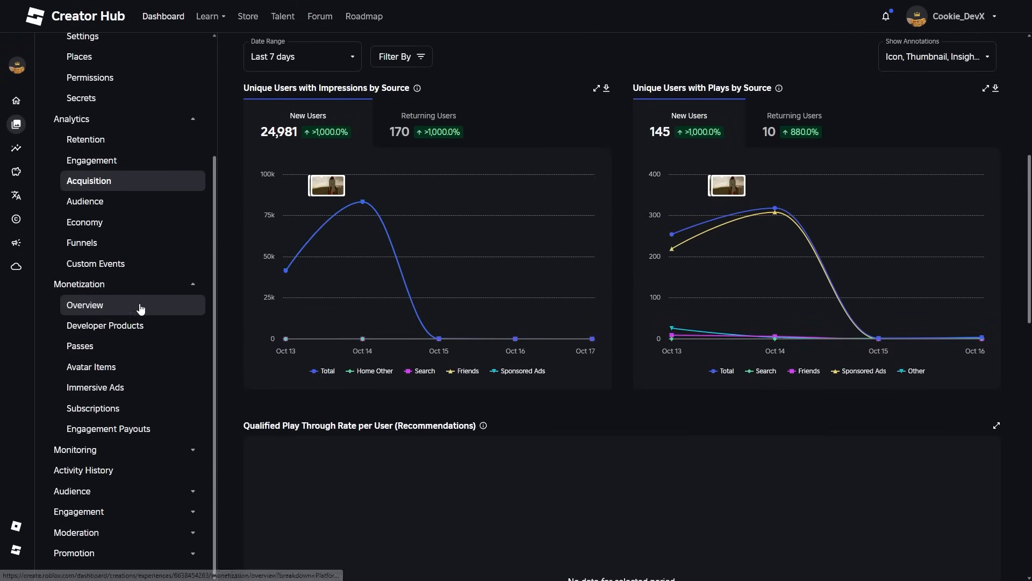
Step: Open the Monetization Overview showing 749 Robux revenue over 7 days, all from Developer Products
left_click(84, 305)
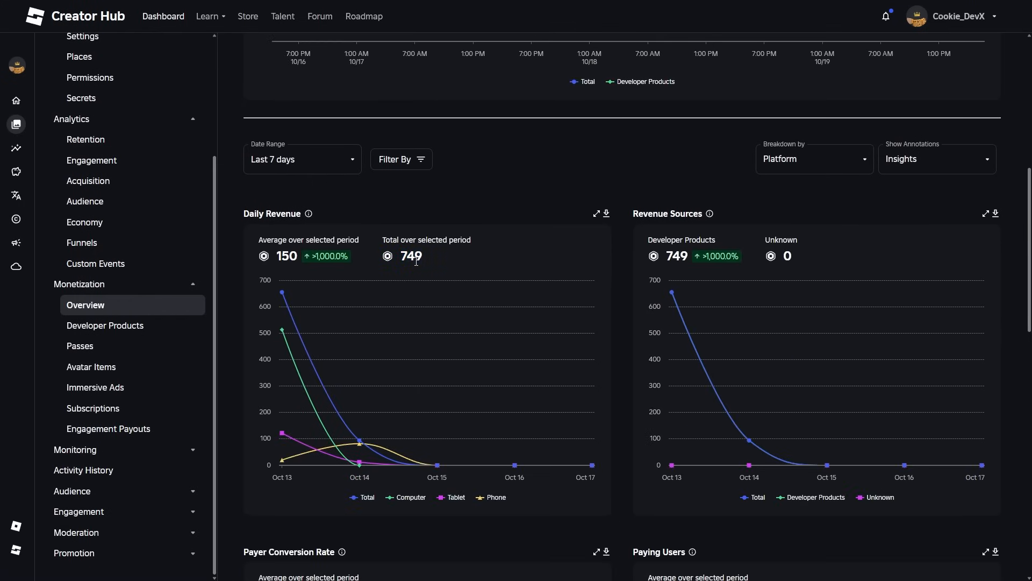
mouse_move(282, 293)
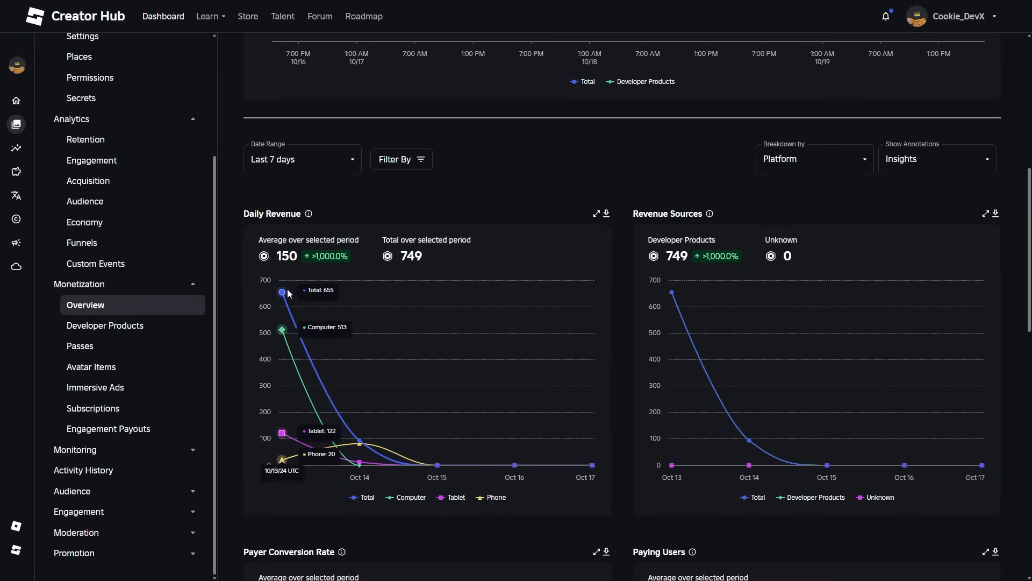
mouse_move(358, 440)
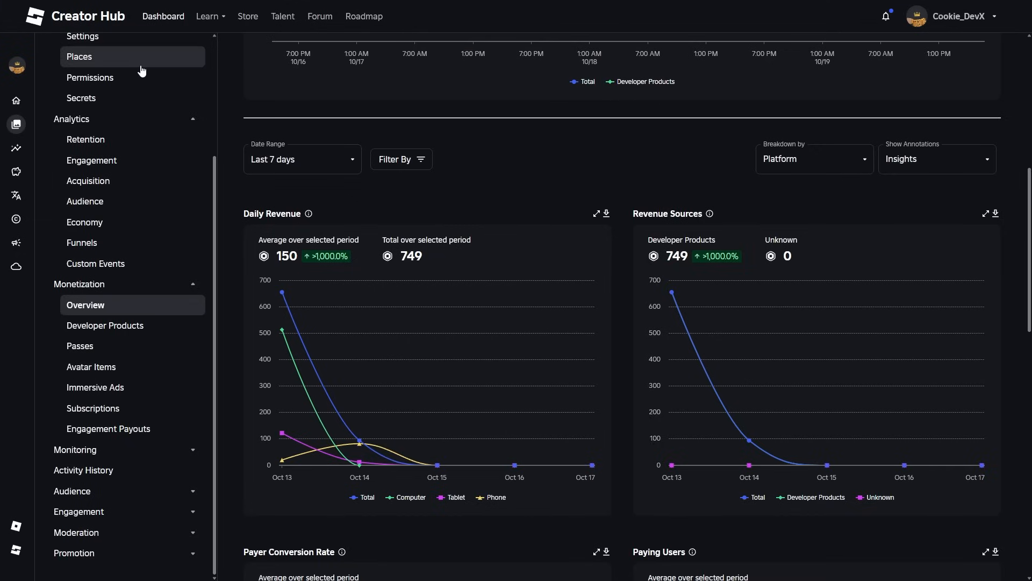
mouse_move(516, 267)
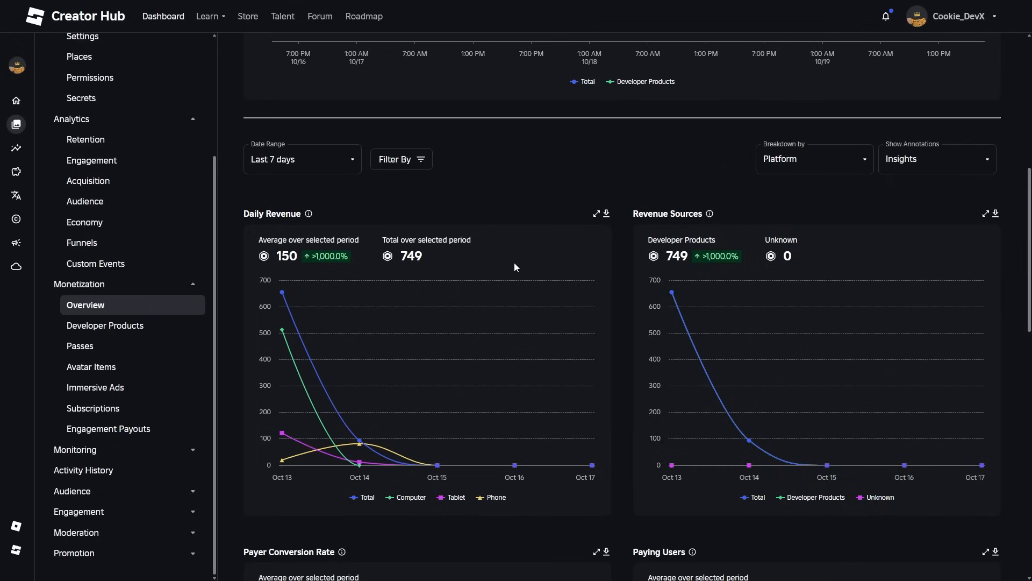
mouse_move(559, 193)
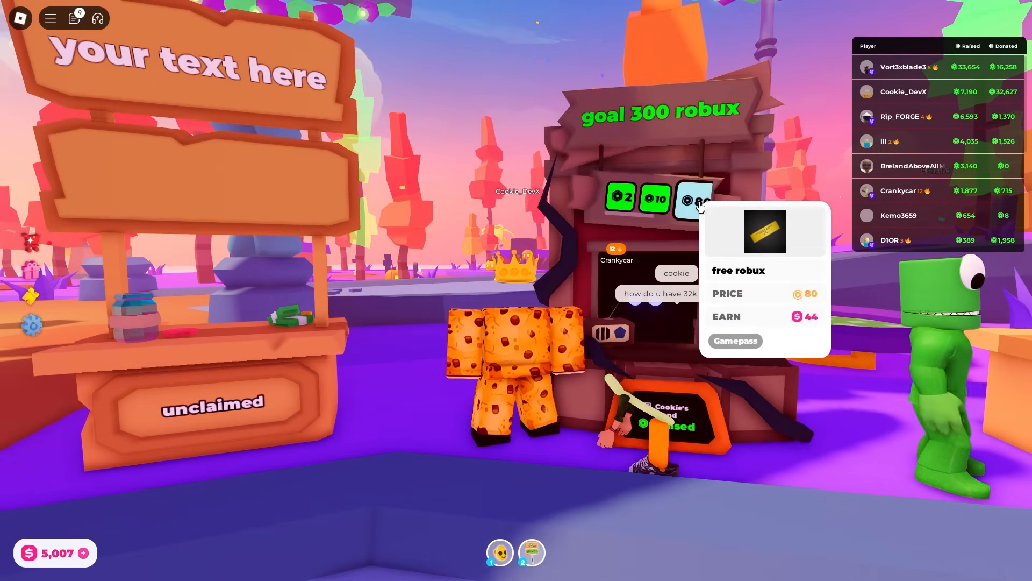
Step: Choose a donation amount at another player's stand in the donation game
left_click(695, 199)
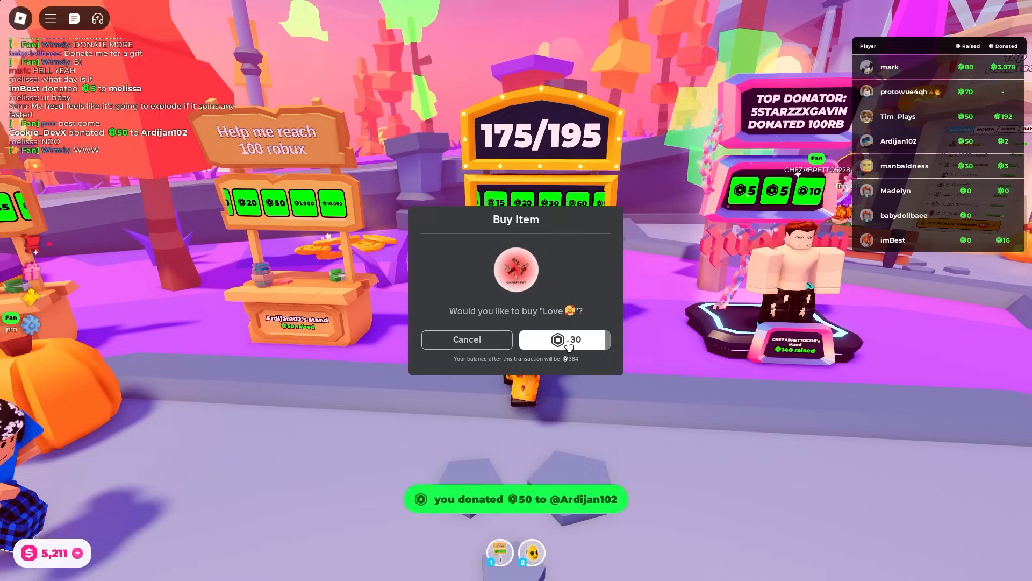
left_click(563, 339)
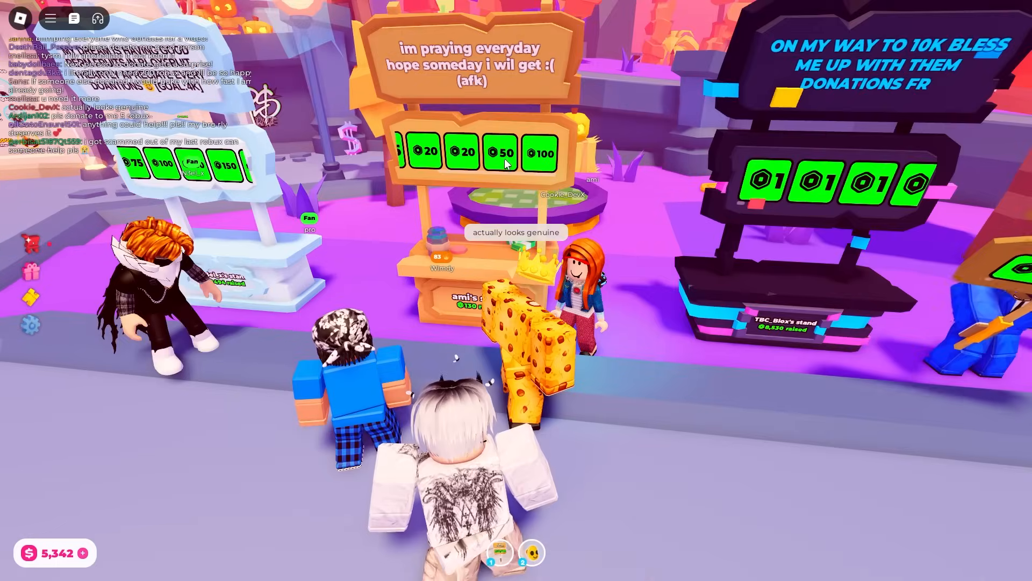
left_click(503, 152)
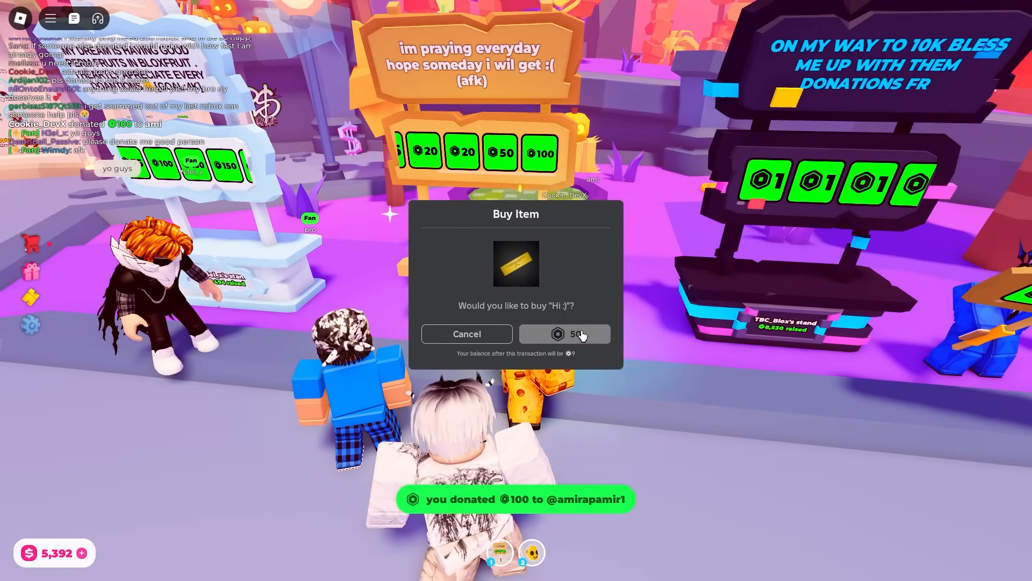
left_click(564, 334)
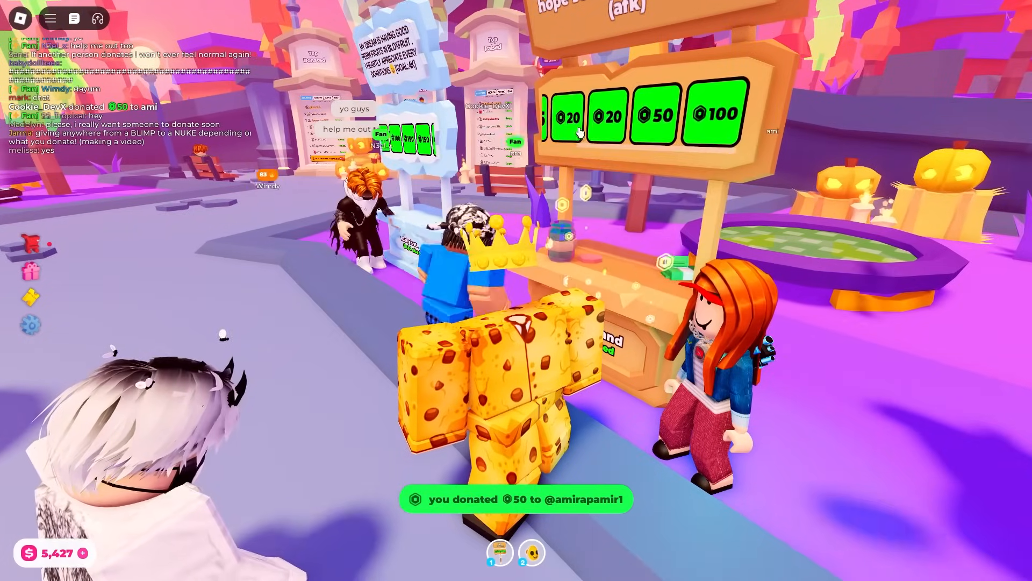